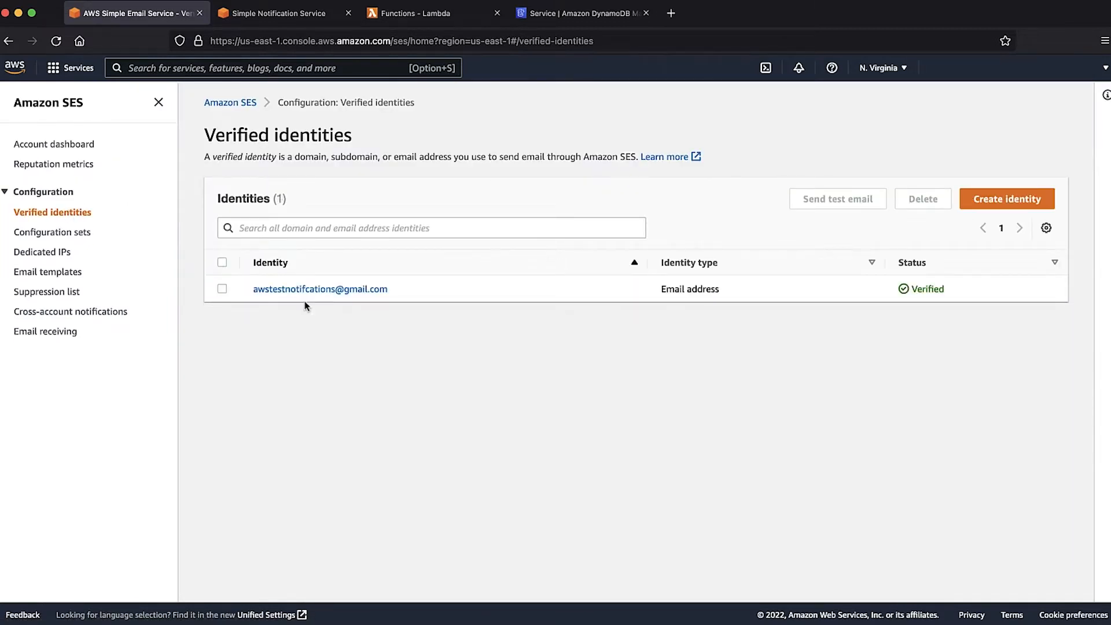
- View the verified identity's feedback notifications routed to sesnotificationstopic for bounce, complaint and delivery
click(319, 289)
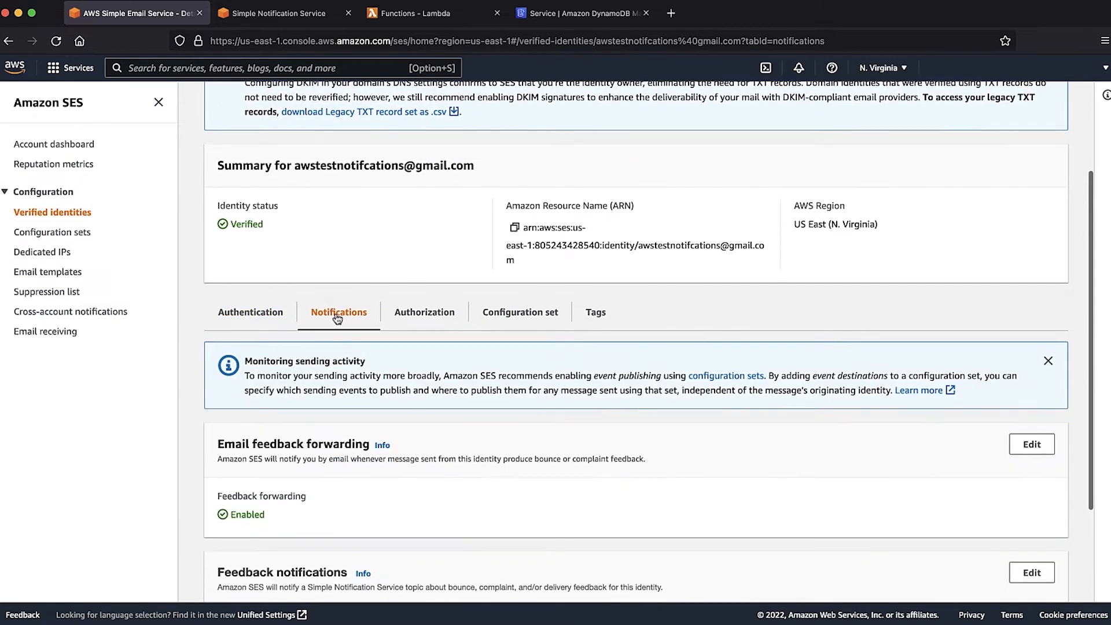
scroll(down, 3)
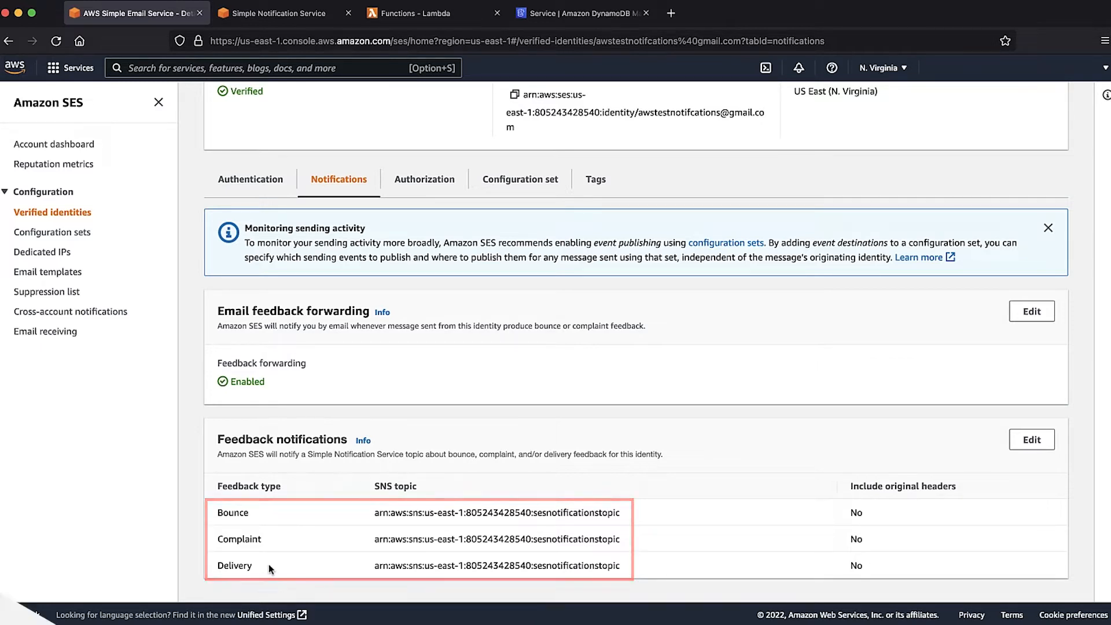
- Create DynamoDB table SESNotifications with partition key SESMessageId and sort key SnsPublishTime, default settings
click(587, 12)
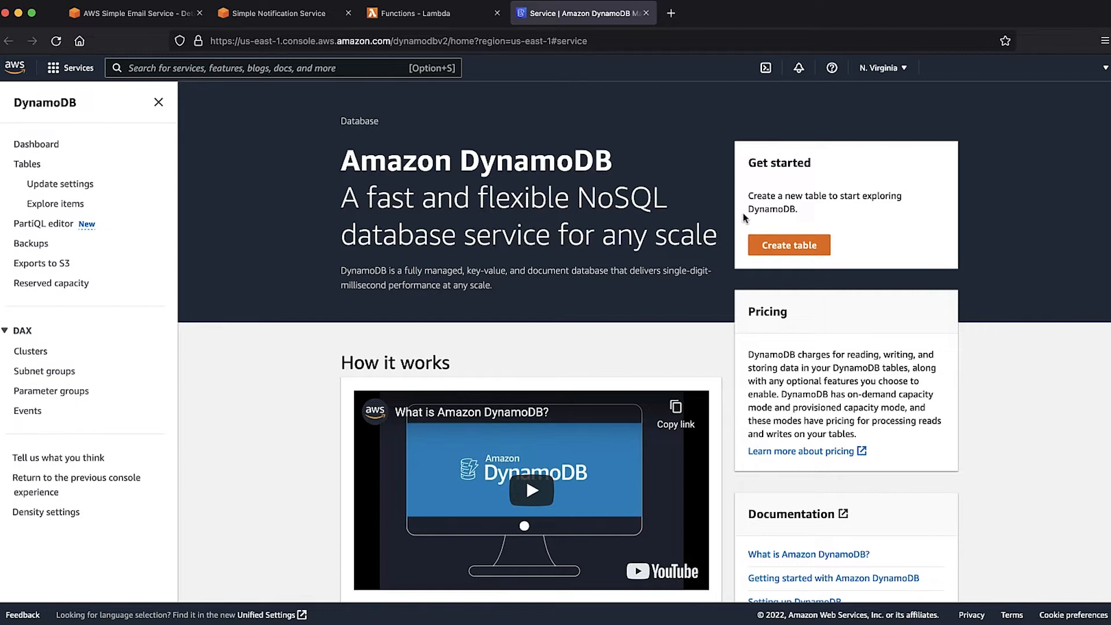
mouse_move(773, 247)
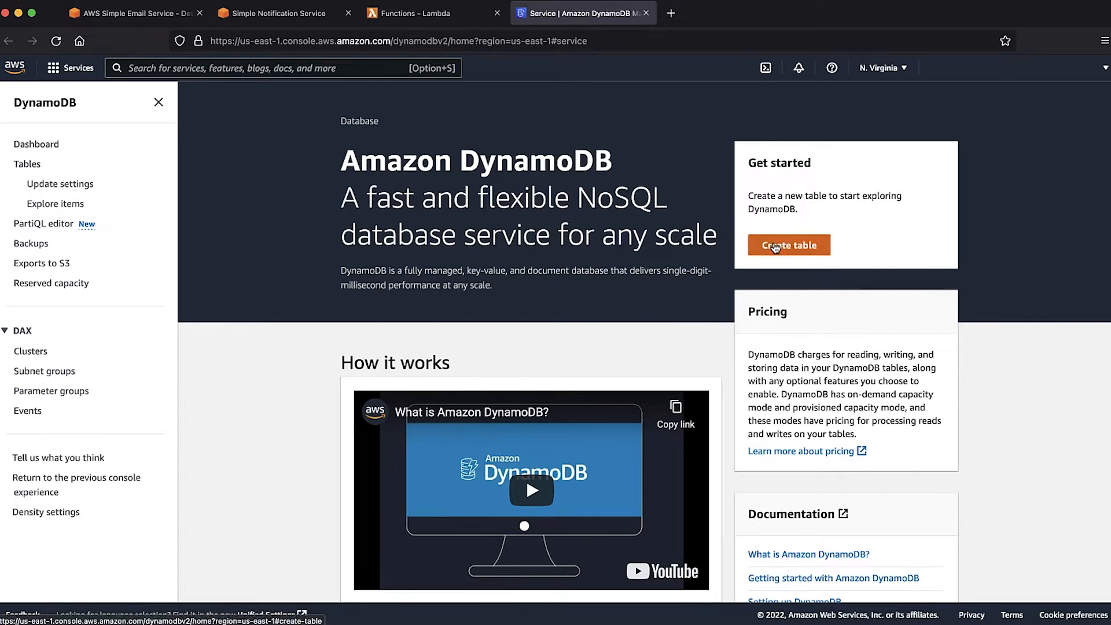
click(789, 246)
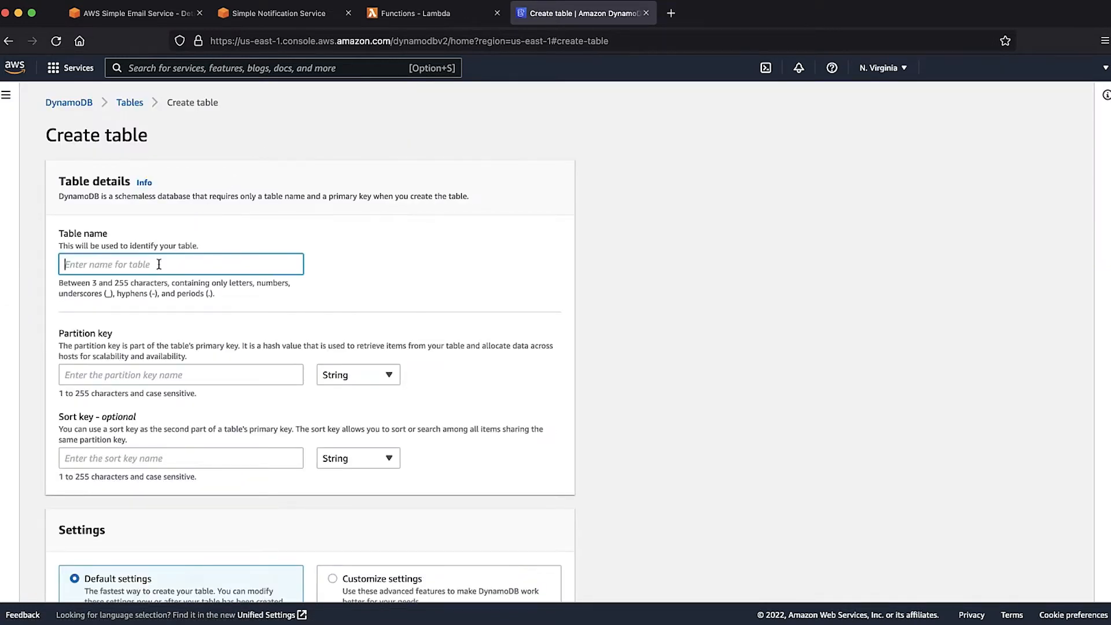
text(SESNotifications)
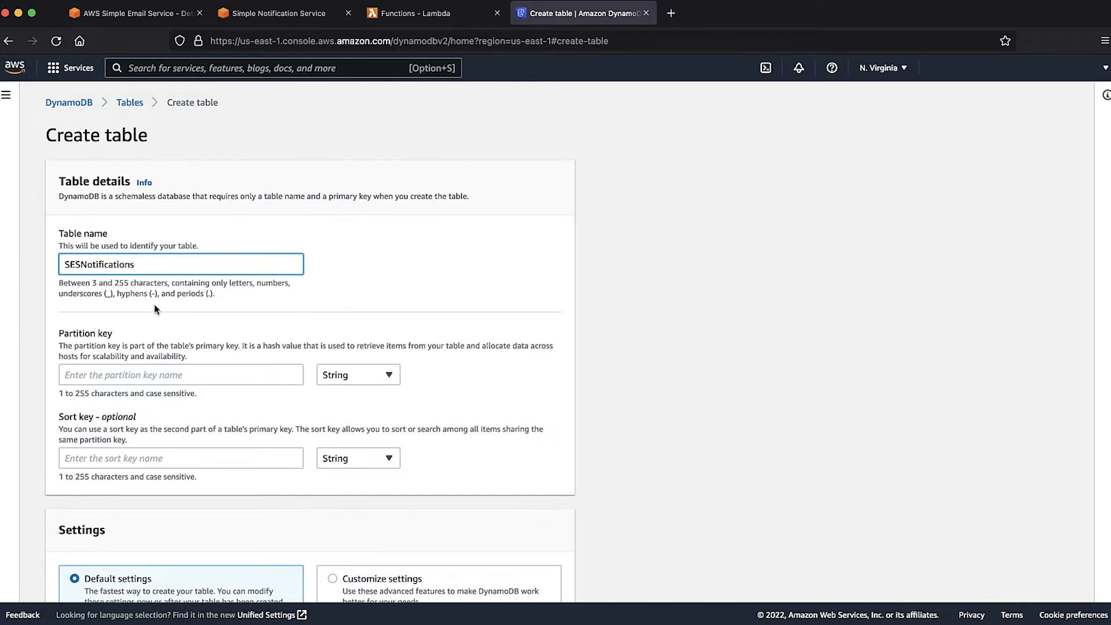
text(SESMe)
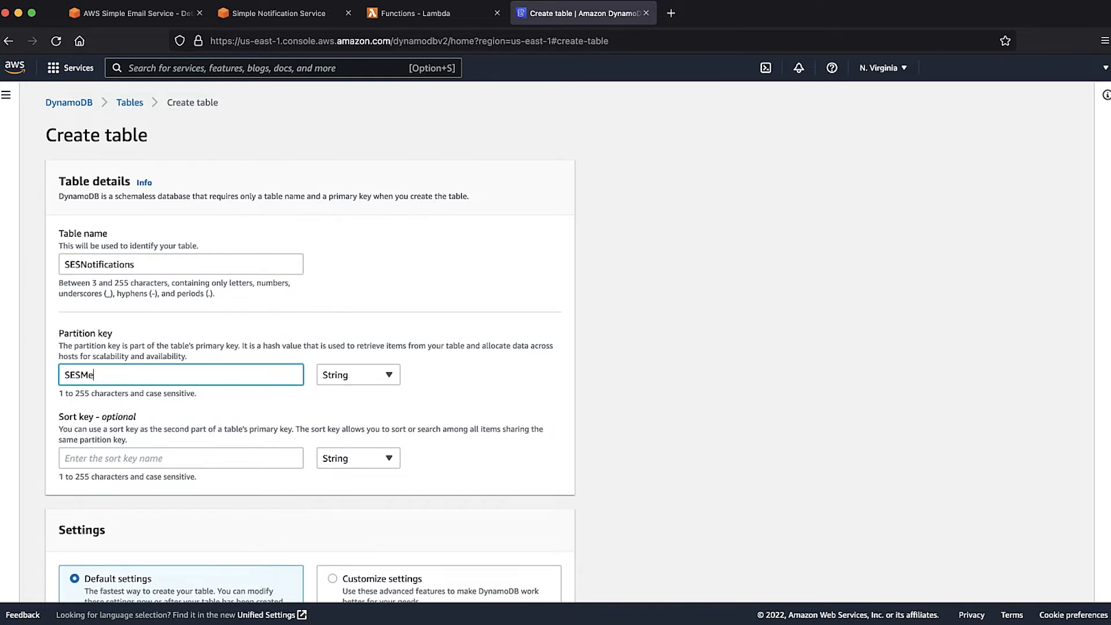
text(SnsPublishTime)
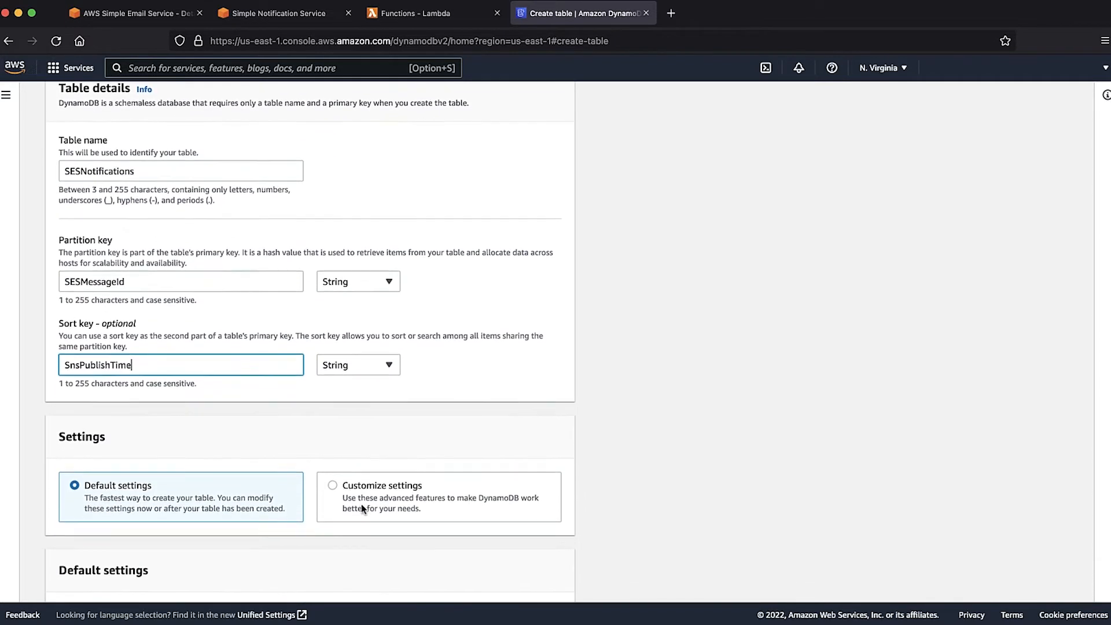
scroll(down, 3)
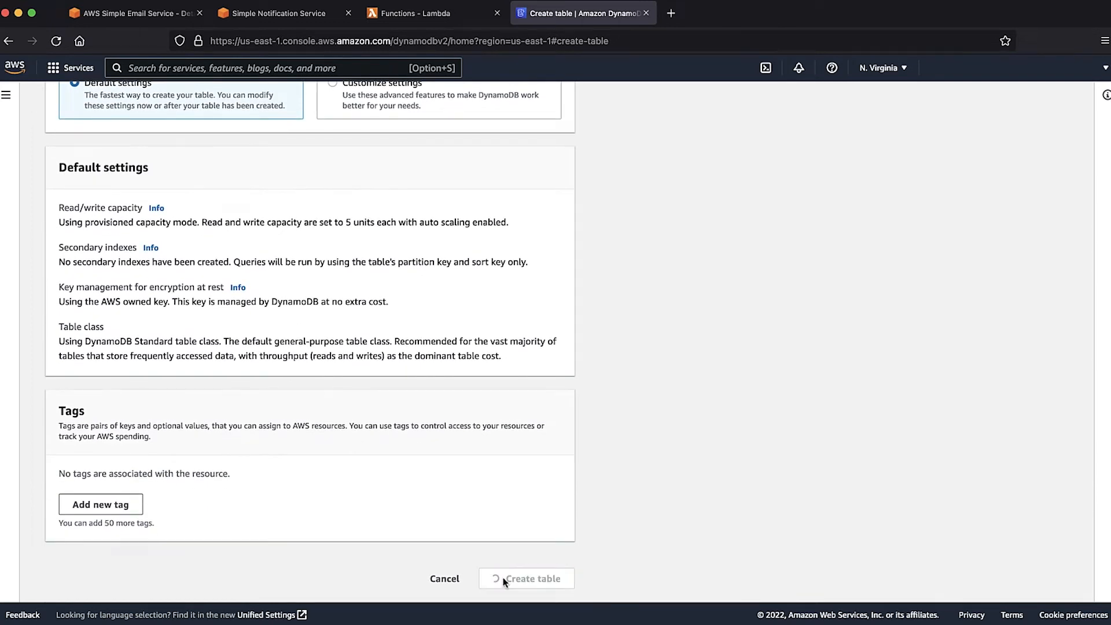
click(527, 578)
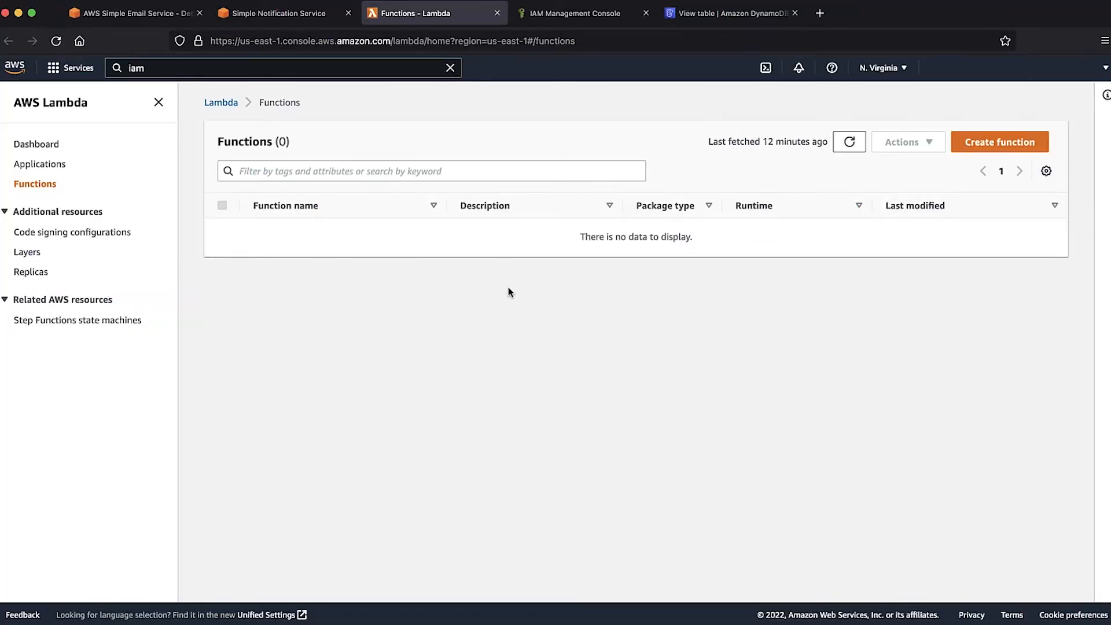
mouse_move(785, 319)
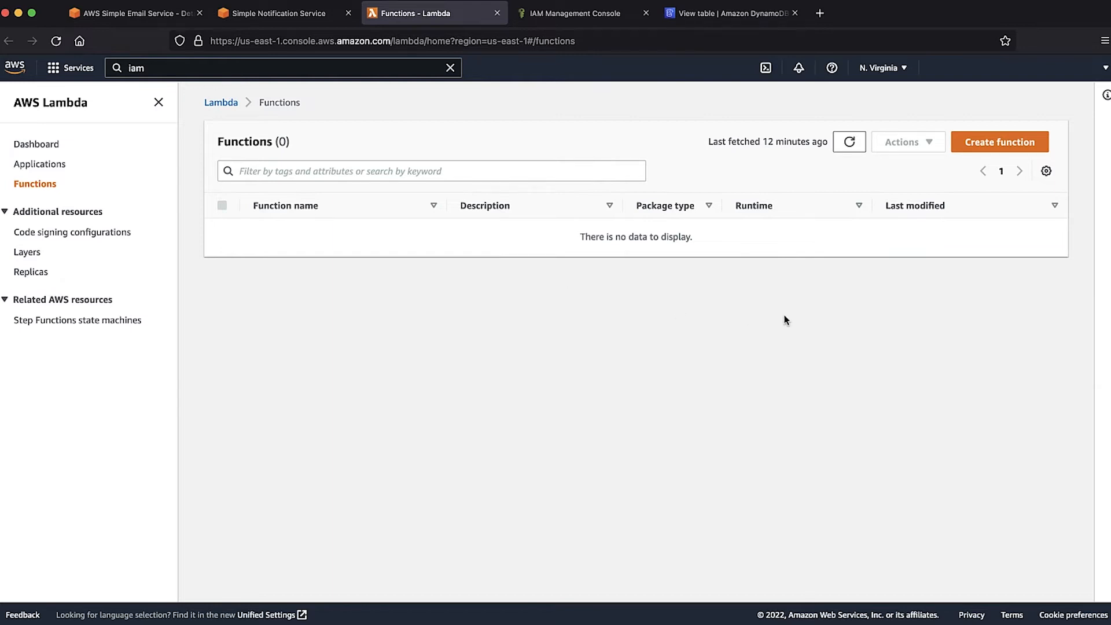
- Begin a new Lambda function from the sns-message blueprint, filtered by 'sns'
click(1000, 141)
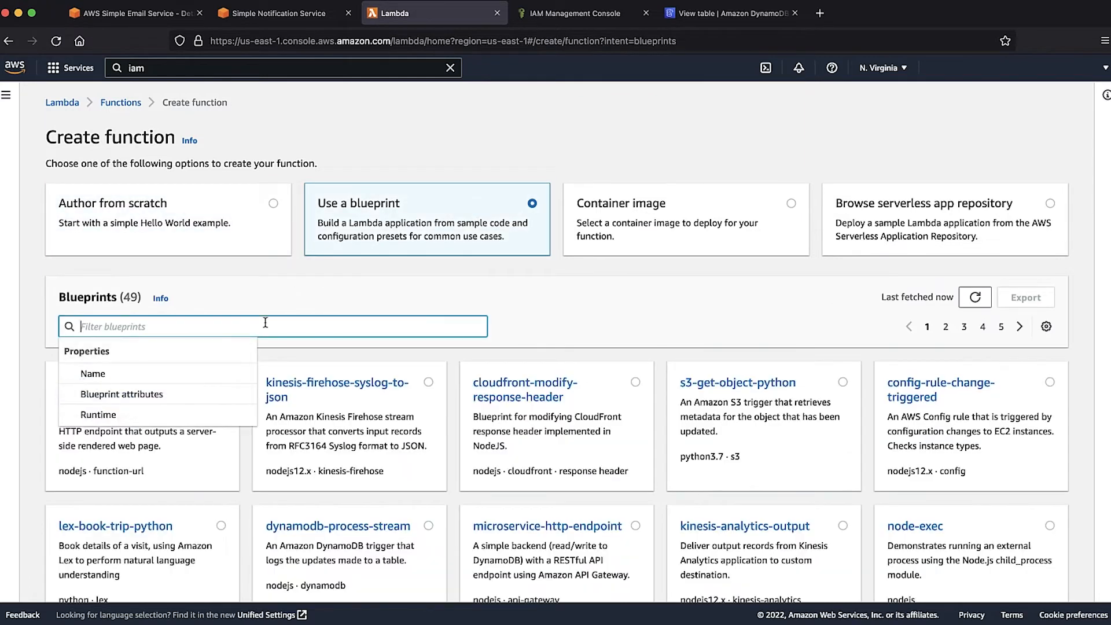
text(sns)
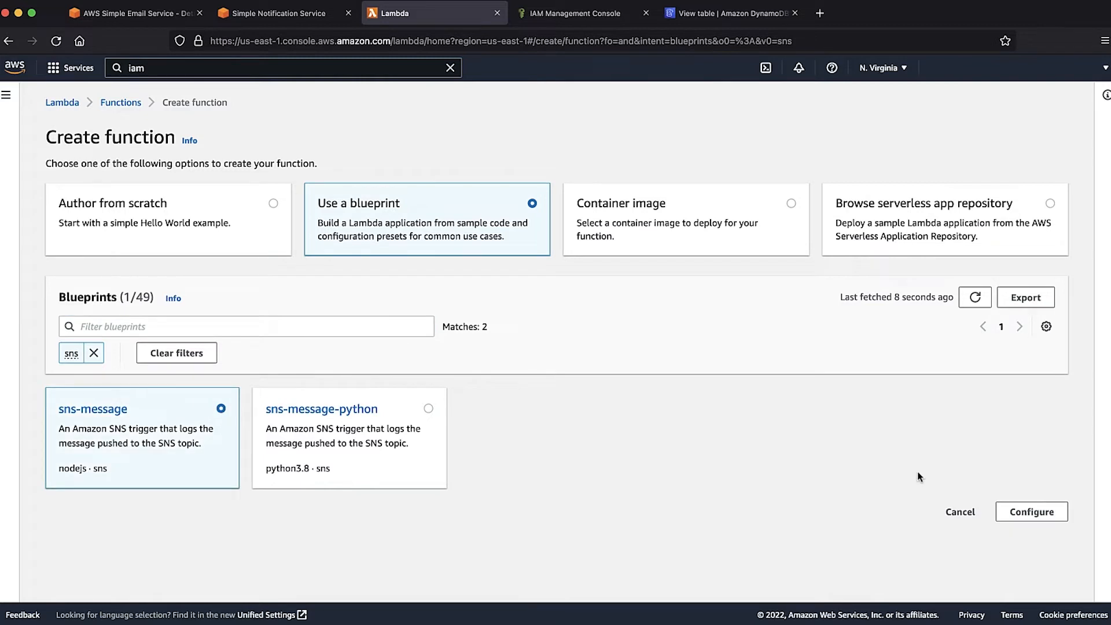
click(1032, 512)
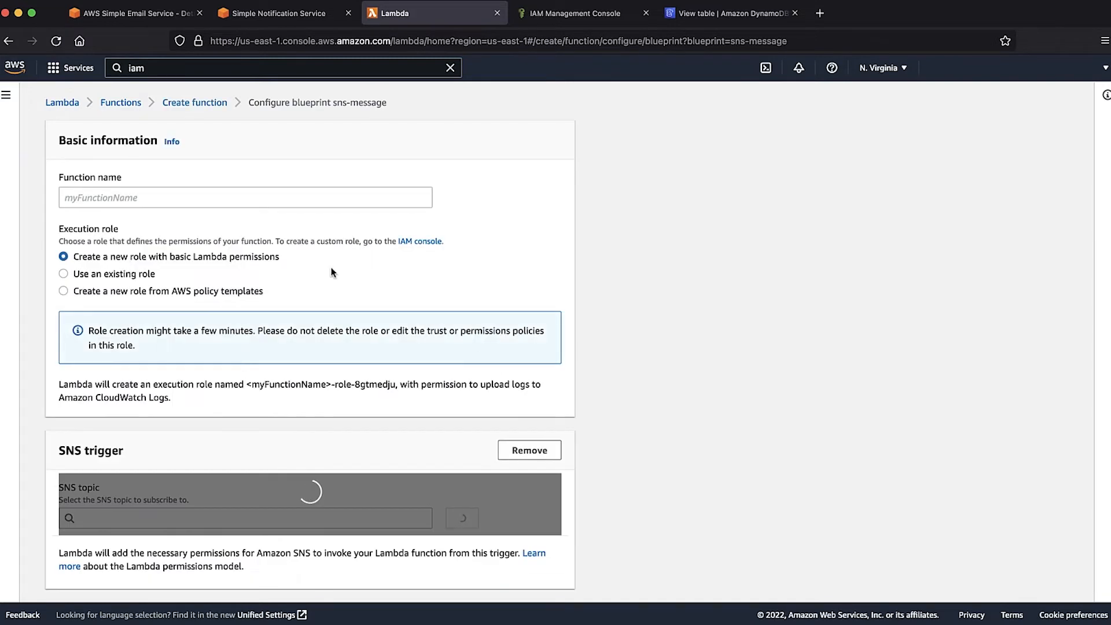
- Name the function SESNotificationsCode and assign the existing lambda_ses_execution role
click(227, 197)
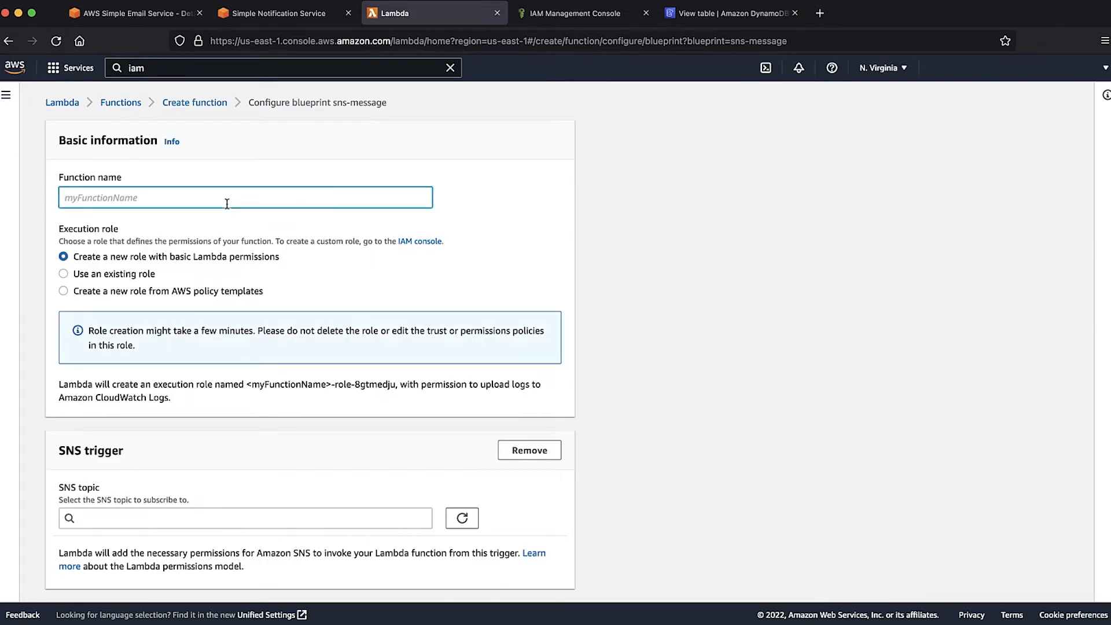
text(SESNotificationsCode)
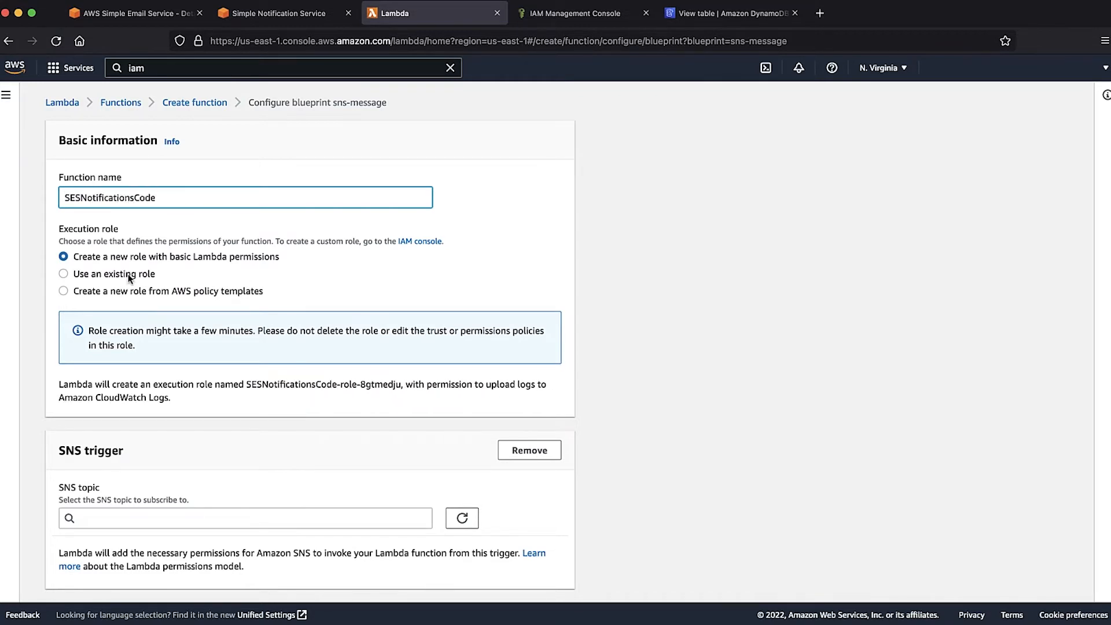
click(62, 273)
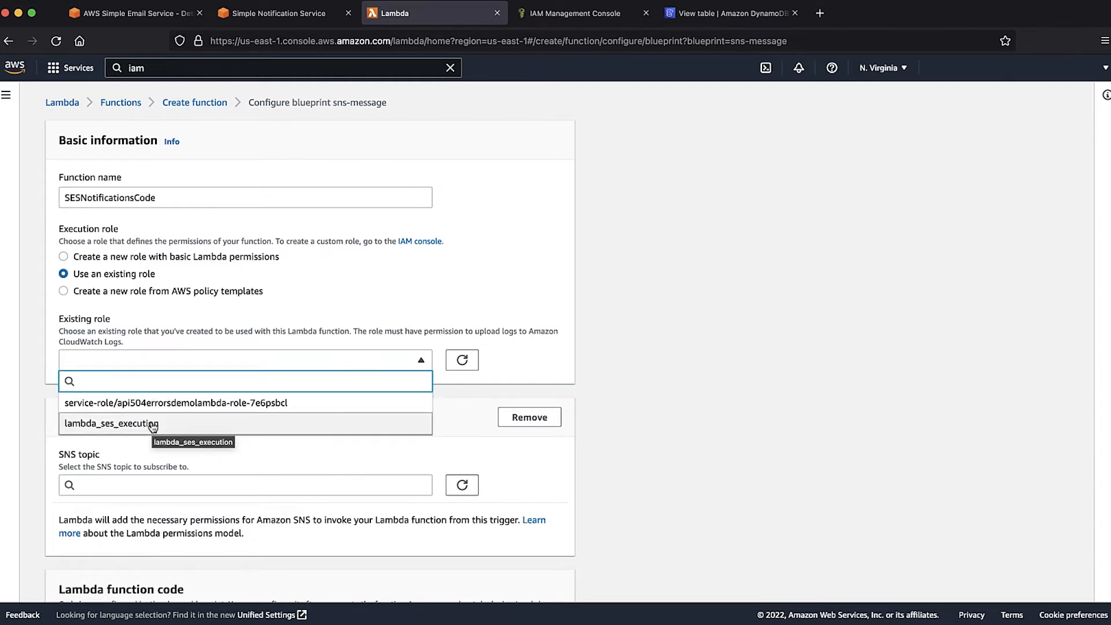
click(111, 423)
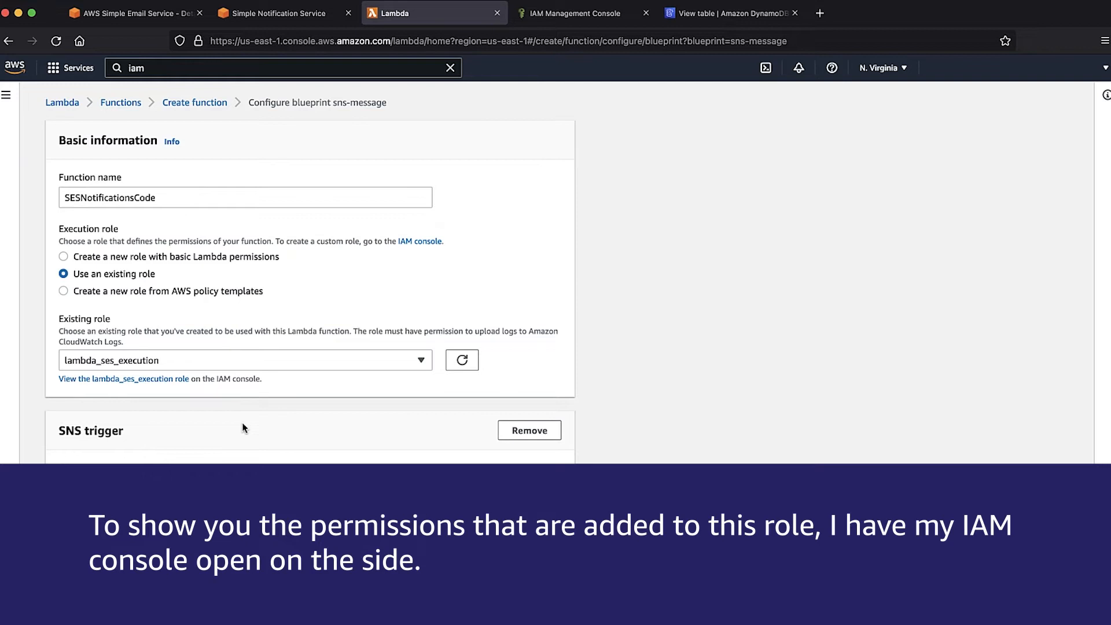
click(579, 13)
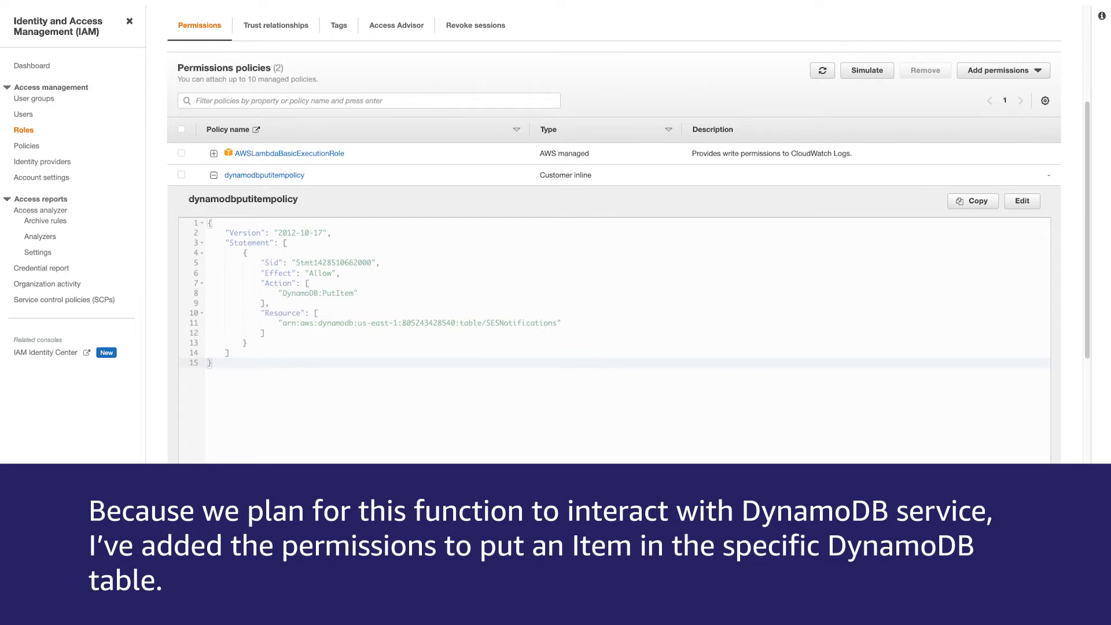
click(435, 12)
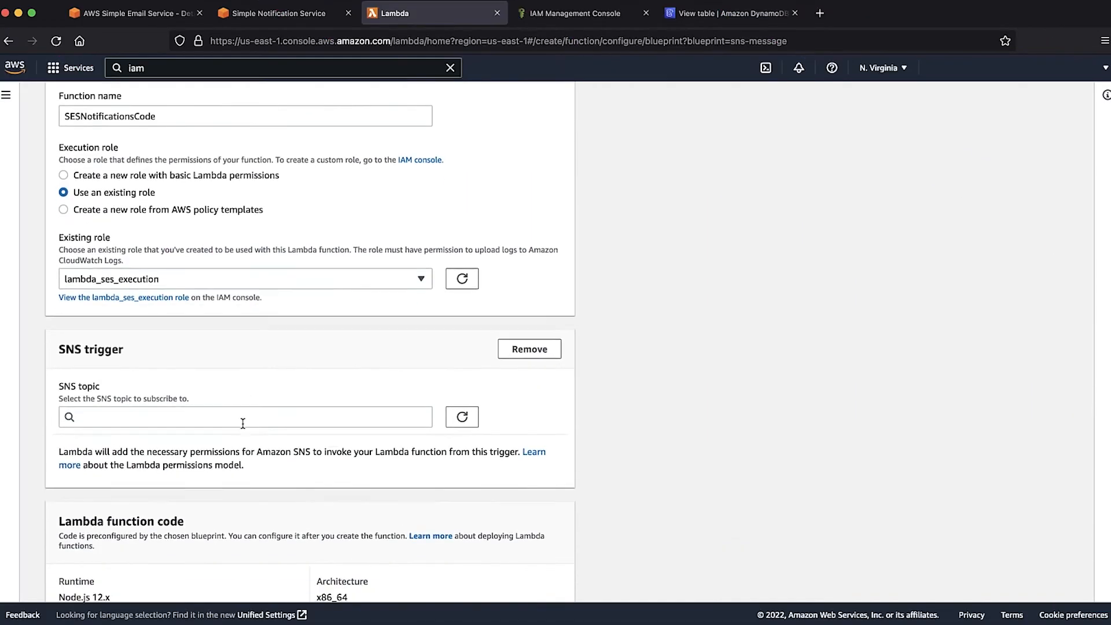
- Set the SNS trigger to sesnotificationstopic and create the function
click(245, 416)
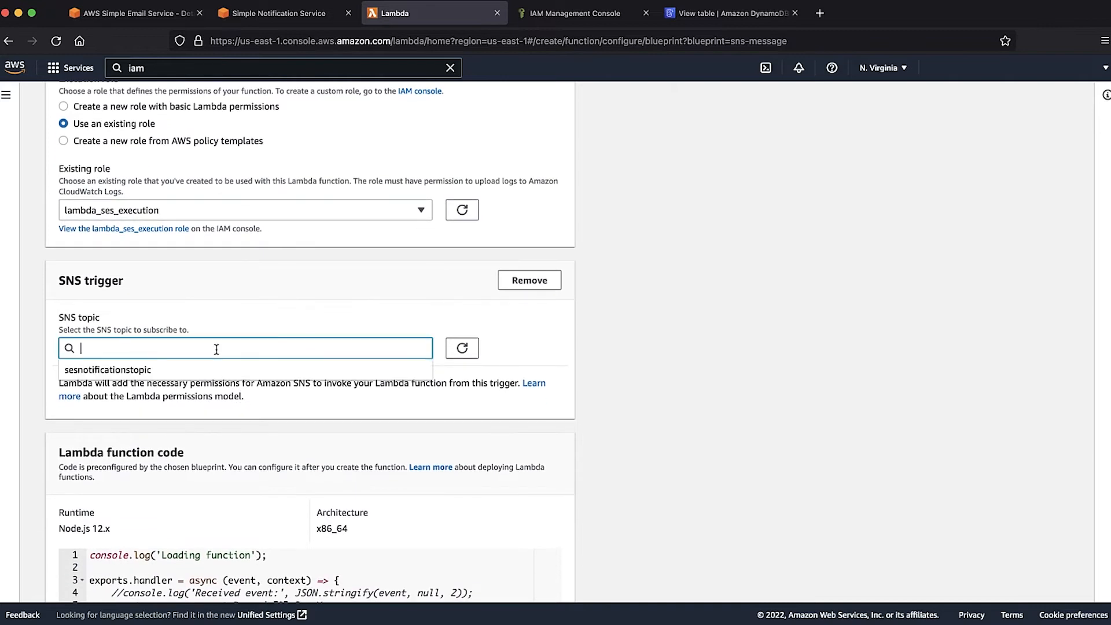
click(109, 370)
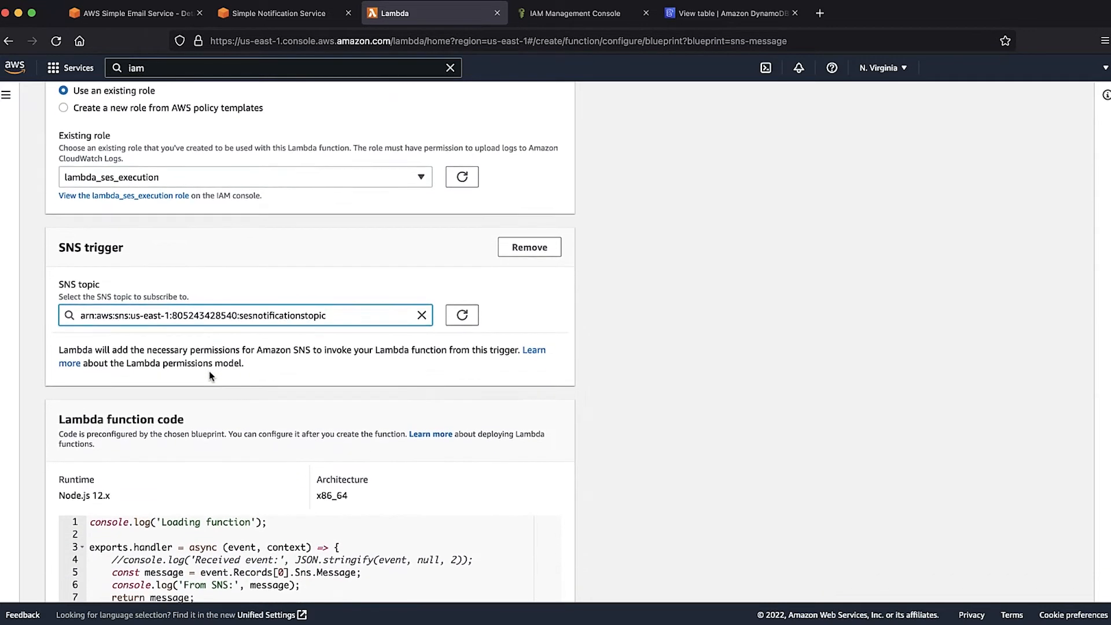
scroll(down, 3)
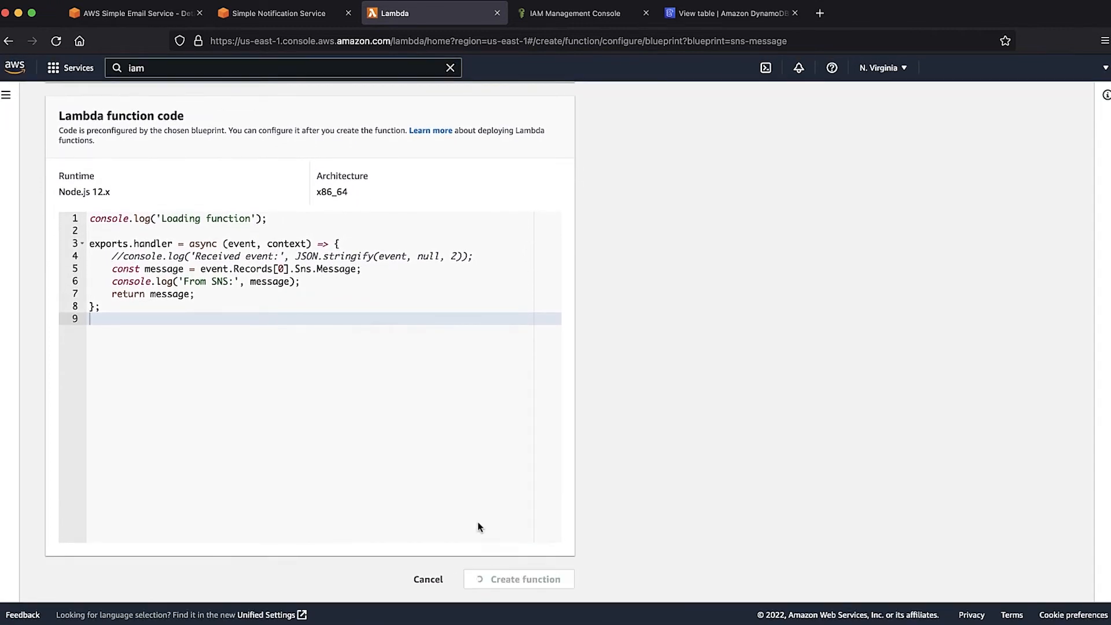
click(518, 579)
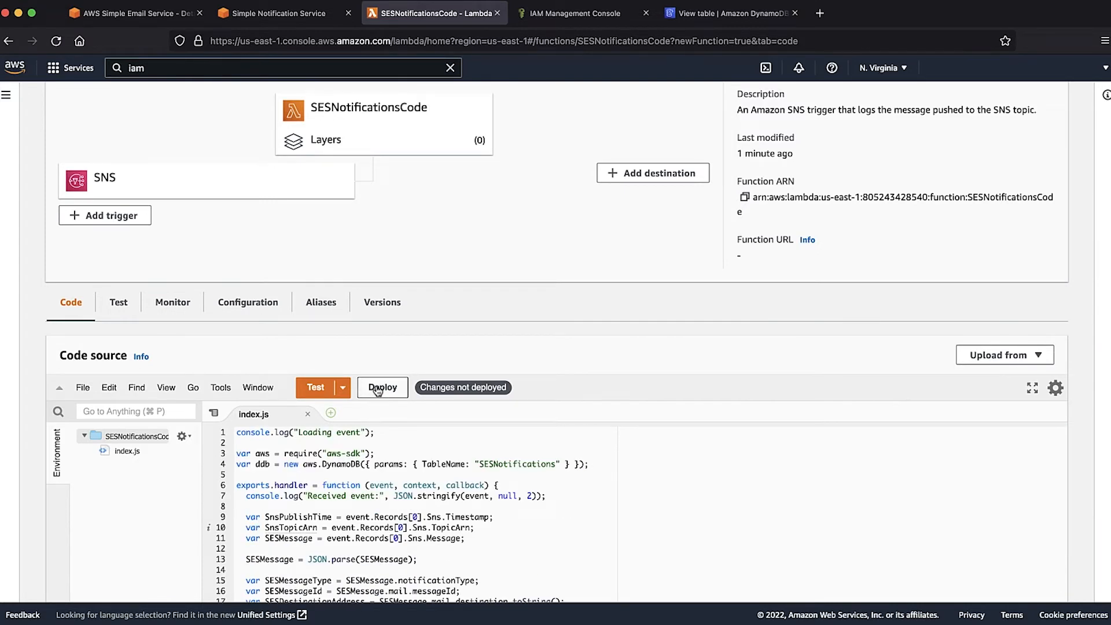
- Deploy the DynamoDB putItem code and view the function's sesnotificationstopic trigger configuration
click(382, 387)
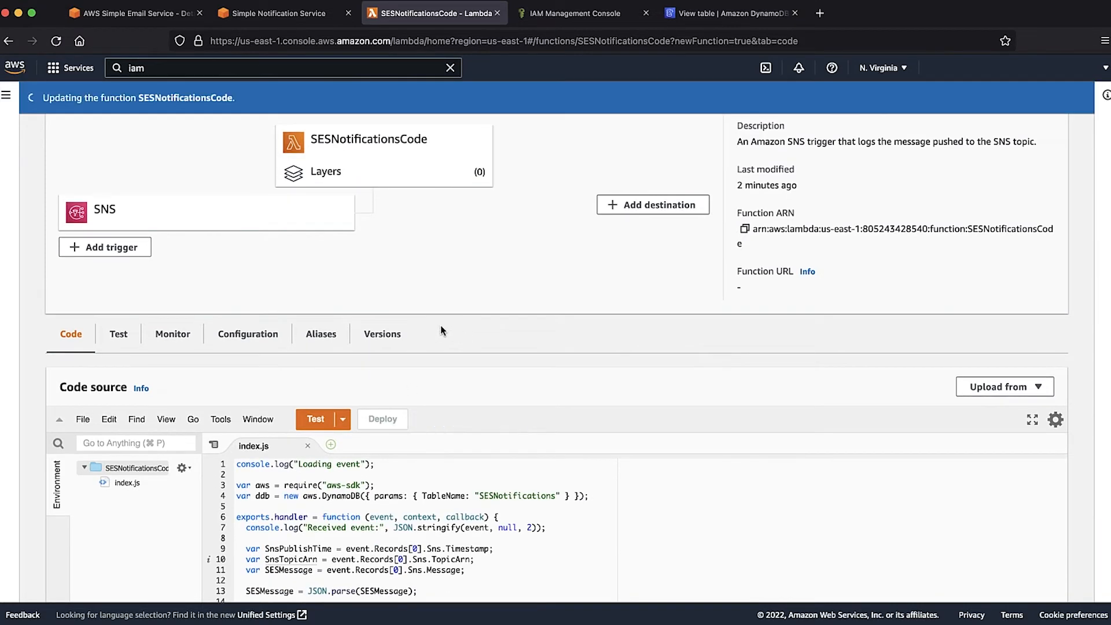
click(247, 333)
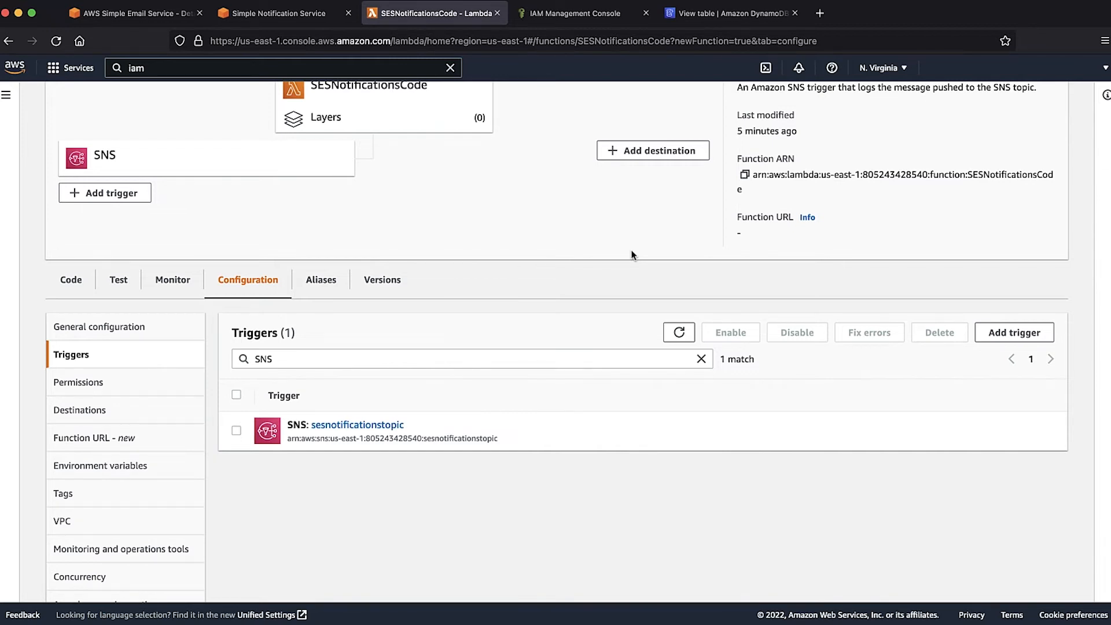
scroll(up, 3)
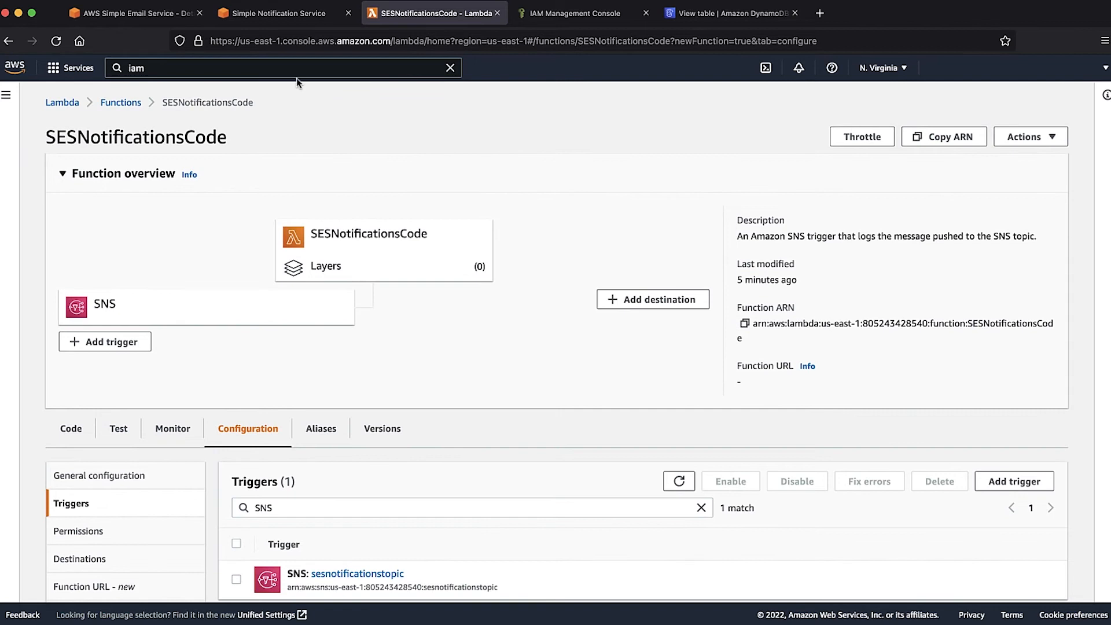
click(133, 13)
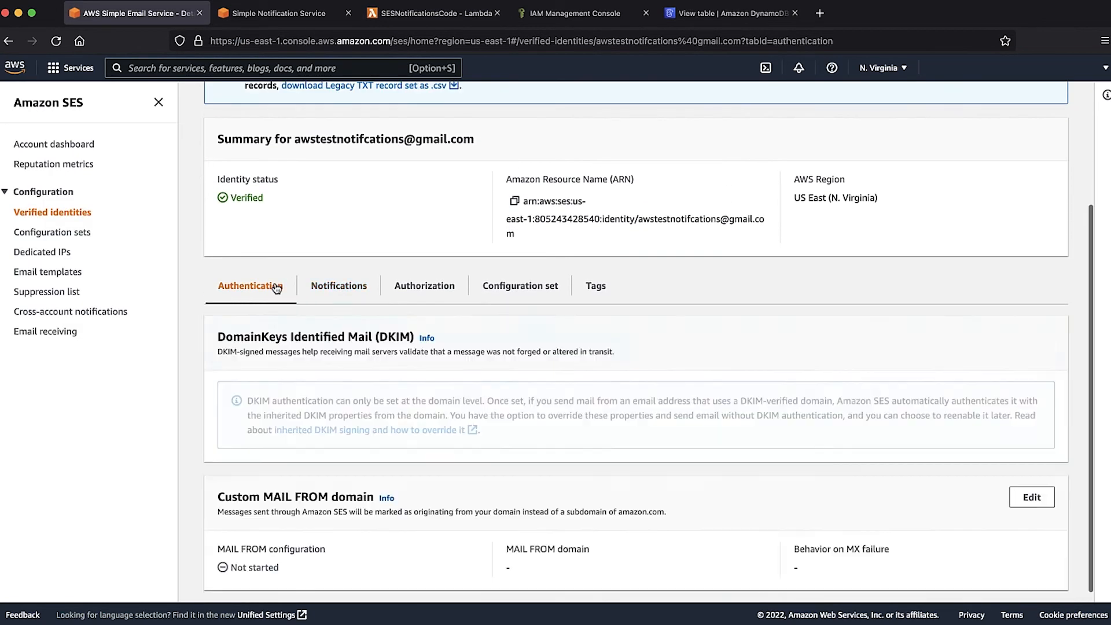
scroll(up, 3)
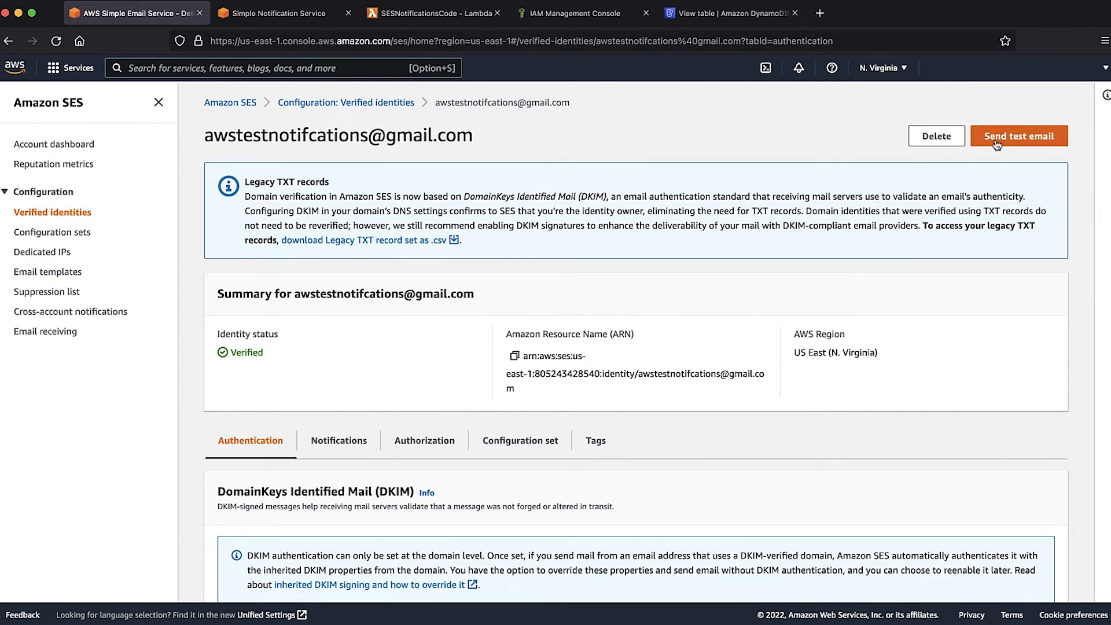
- Send a Bounce-scenario test email with subject bouncetest and body bouncemessage, then dismiss the success banner
click(1019, 135)
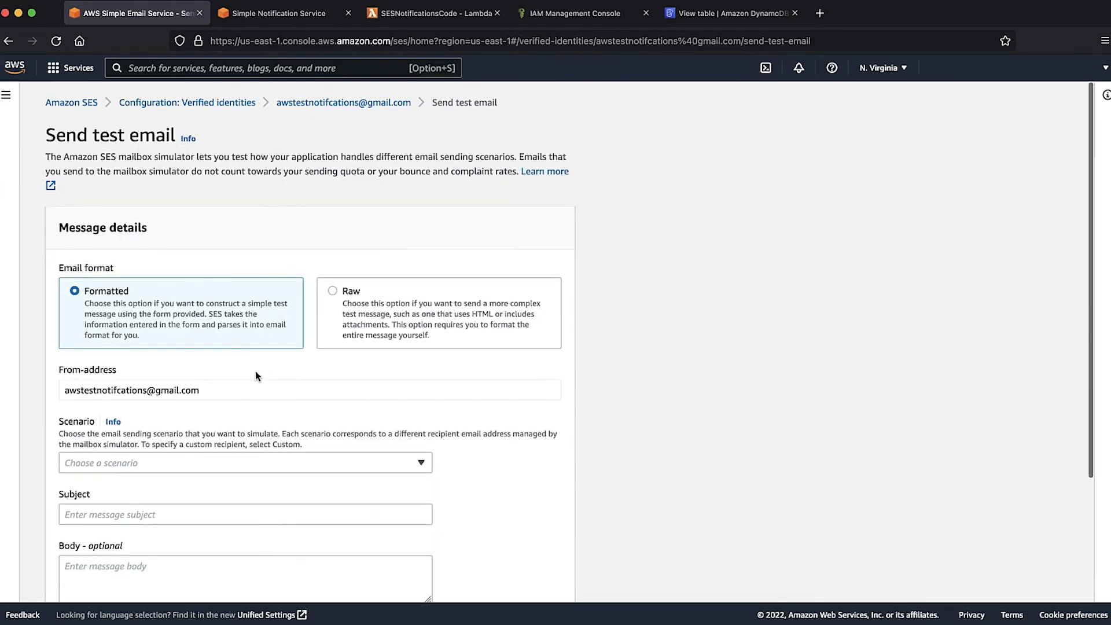
scroll(down, 3)
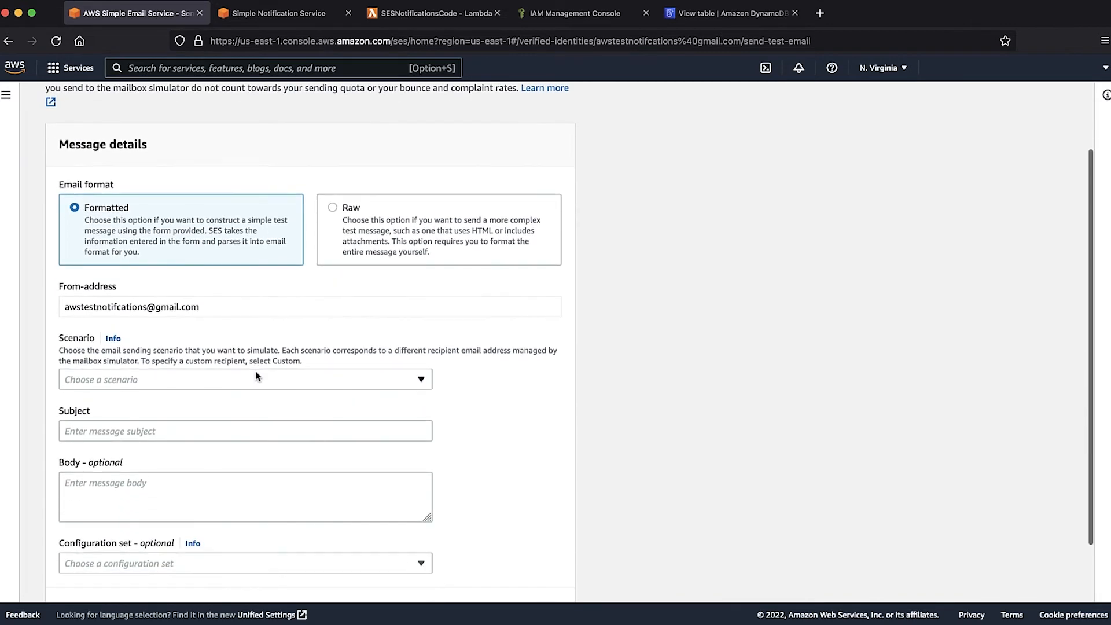
click(244, 379)
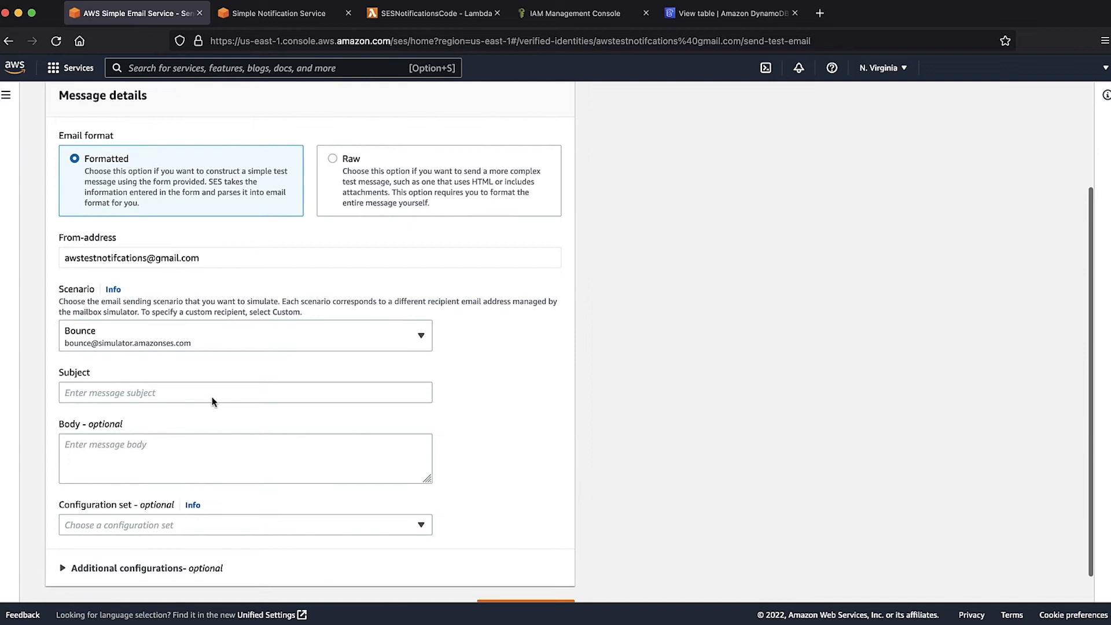
text(bouncet)
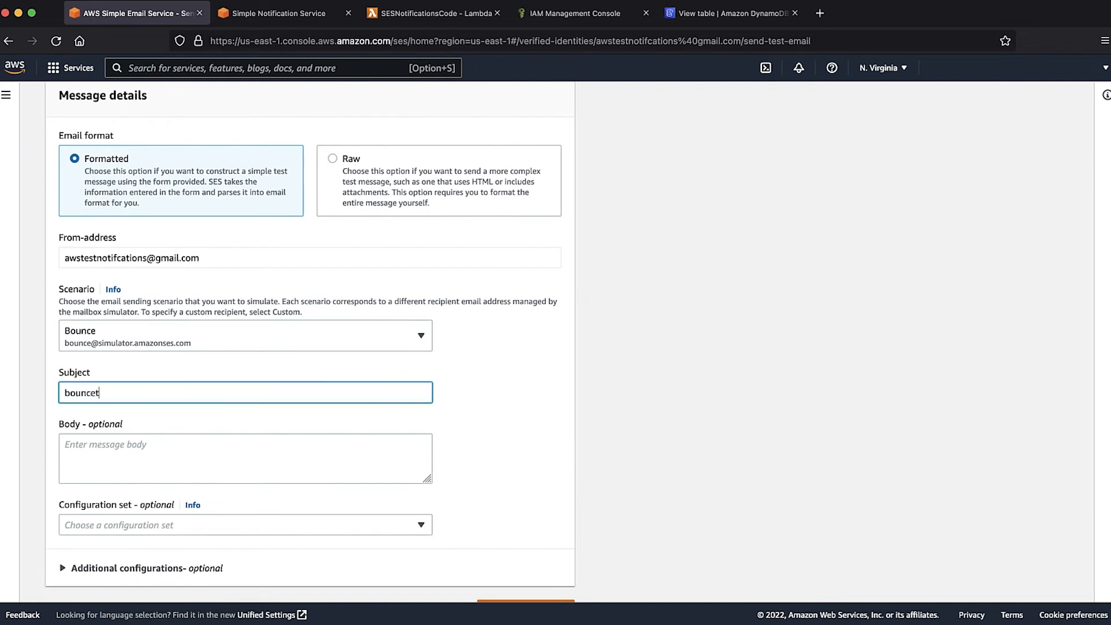
text(bouncemessage)
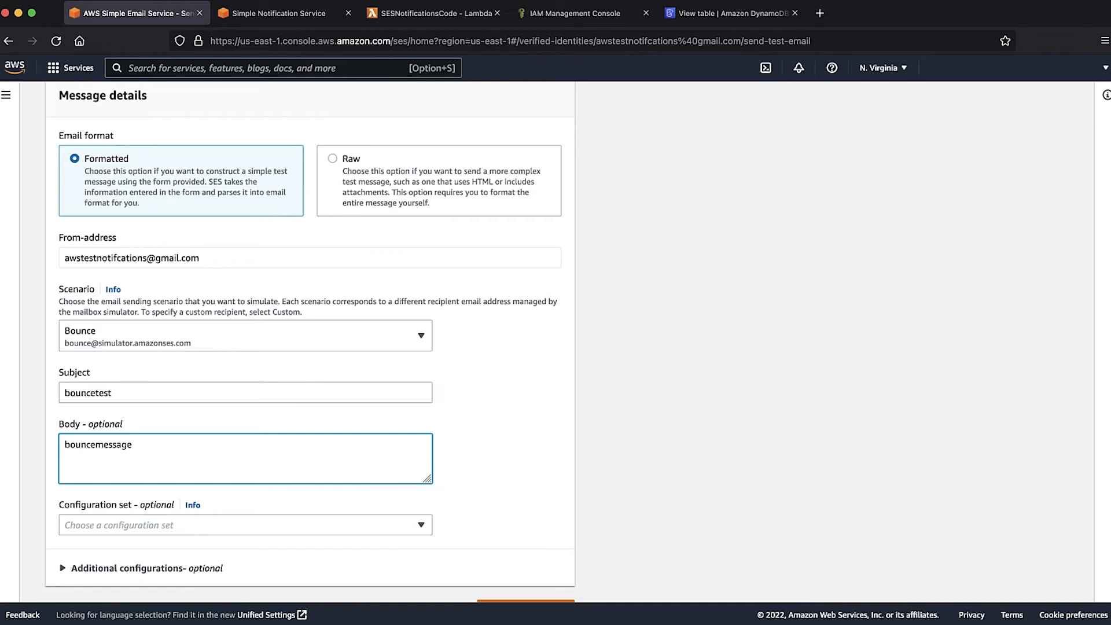
scroll(down, 3)
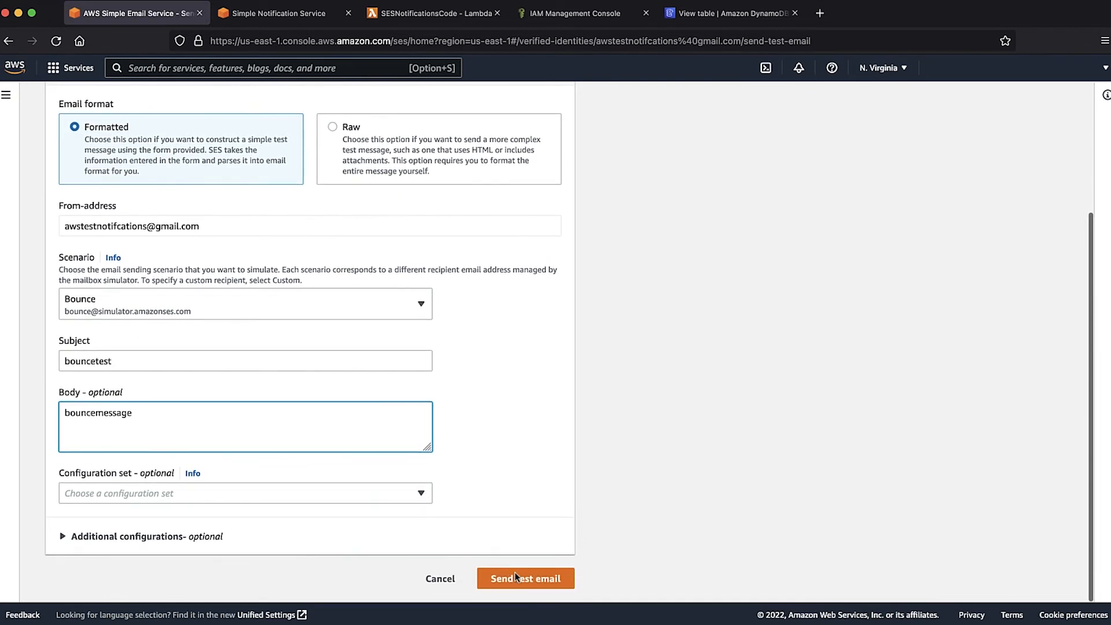
click(525, 579)
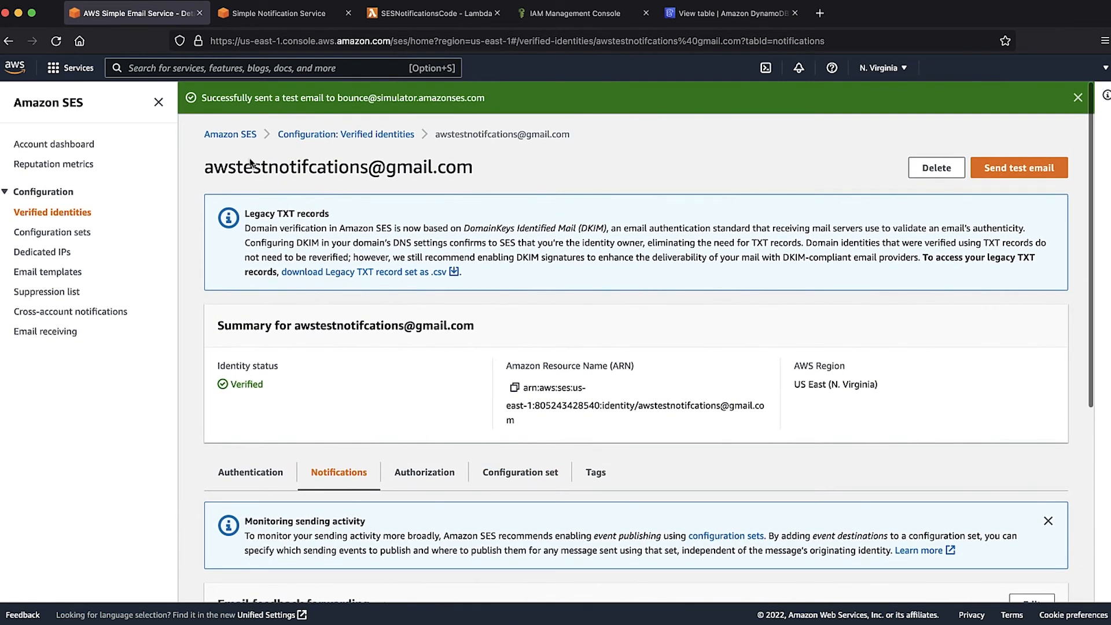
mouse_move(488, 110)
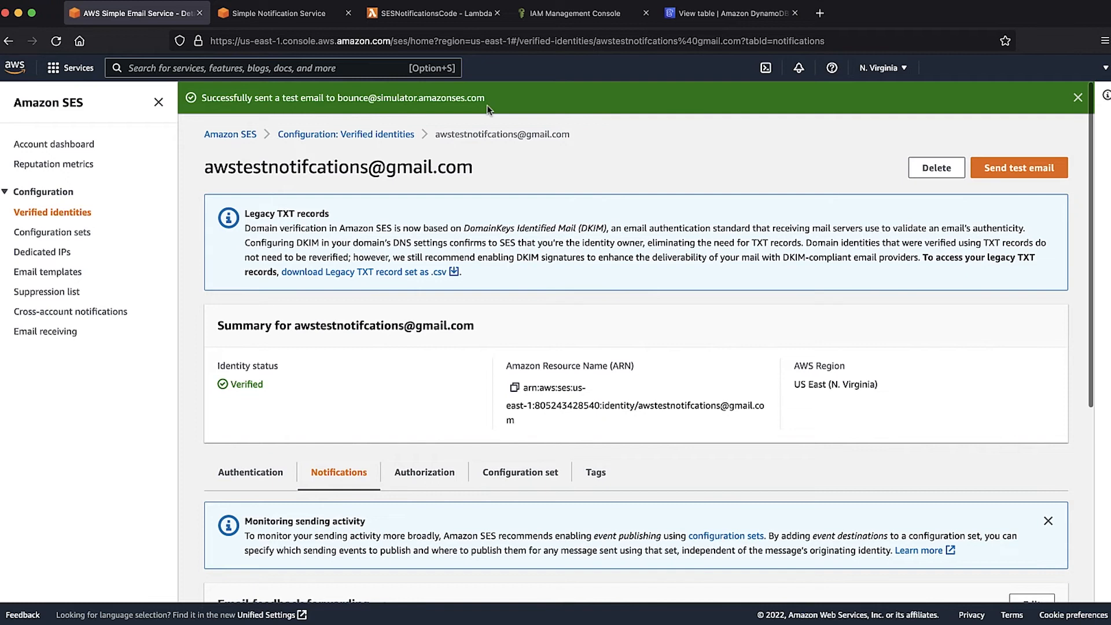
click(1076, 98)
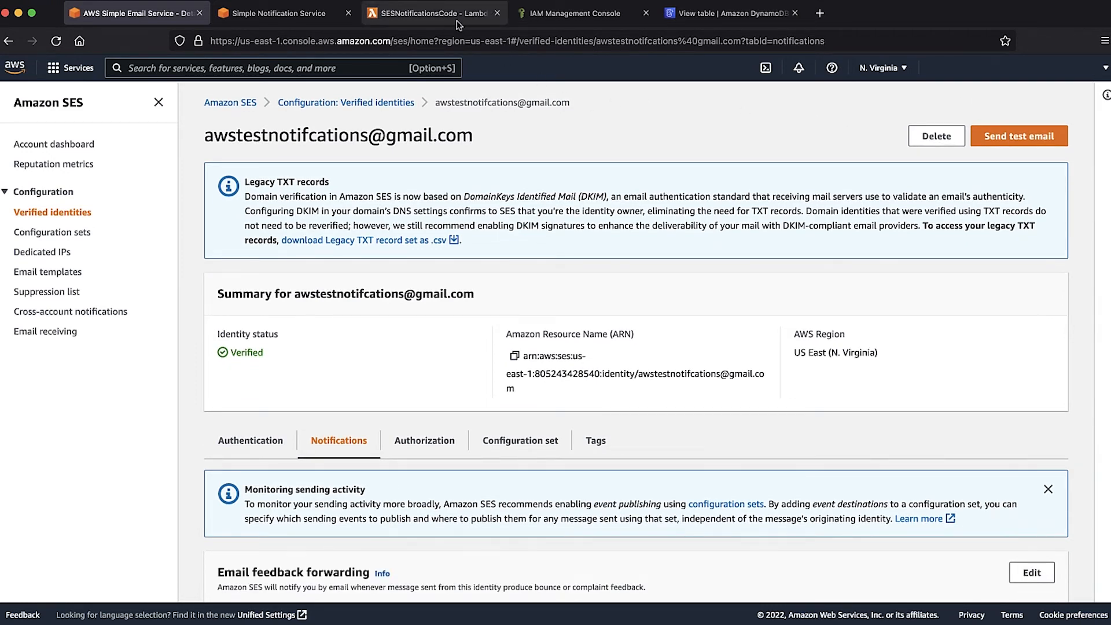
- Check SESNotificationsCode's Monitor metrics showing one invocation
click(433, 14)
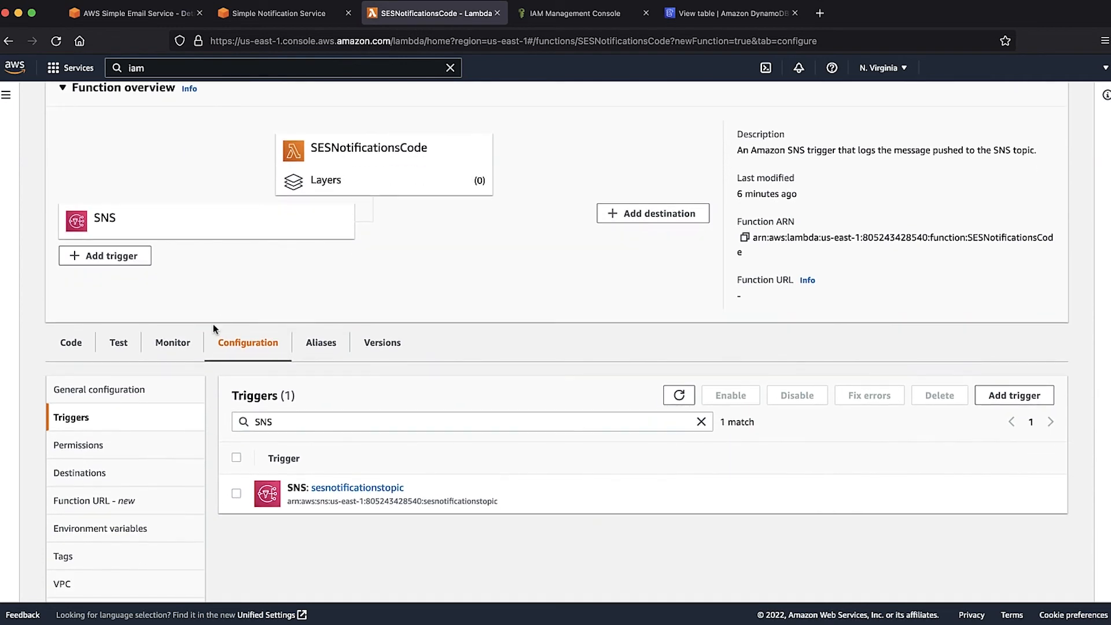
click(172, 342)
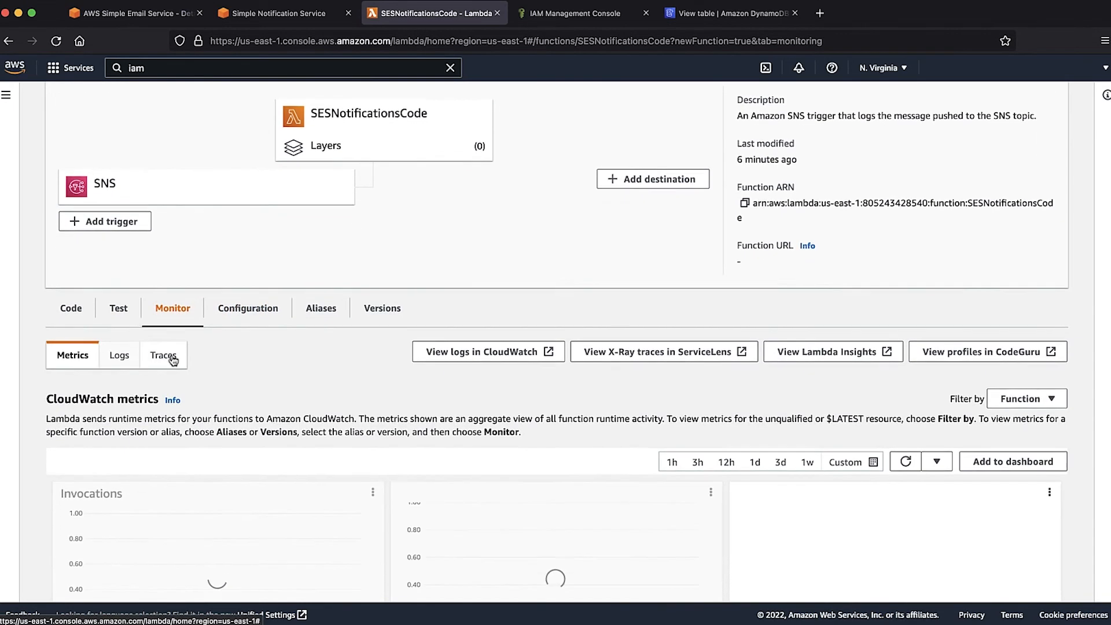
scroll(down, 3)
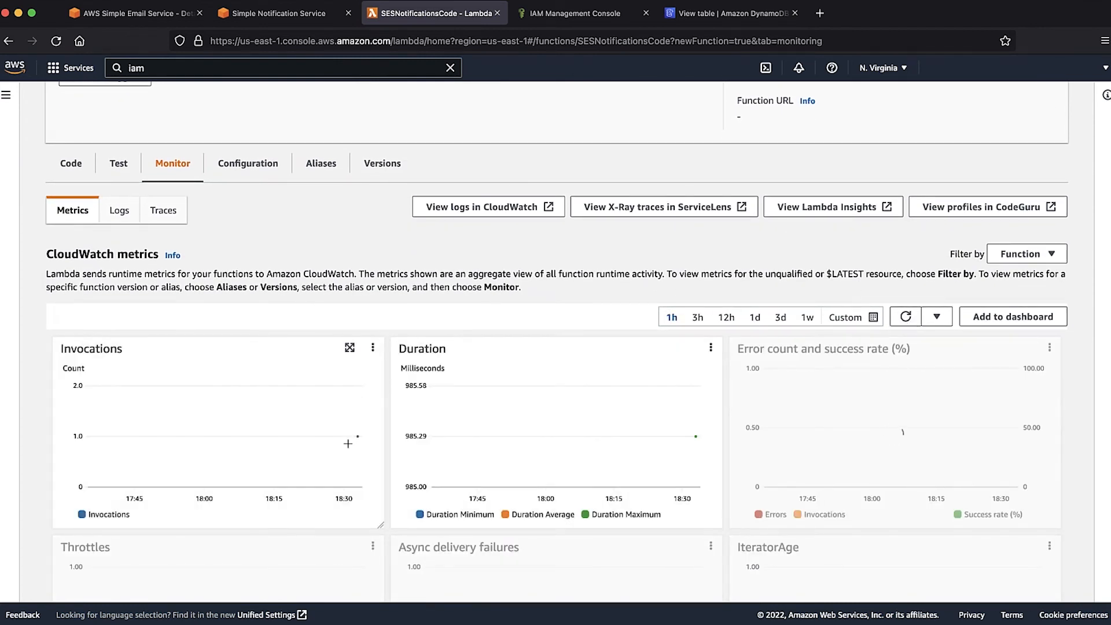
mouse_move(359, 438)
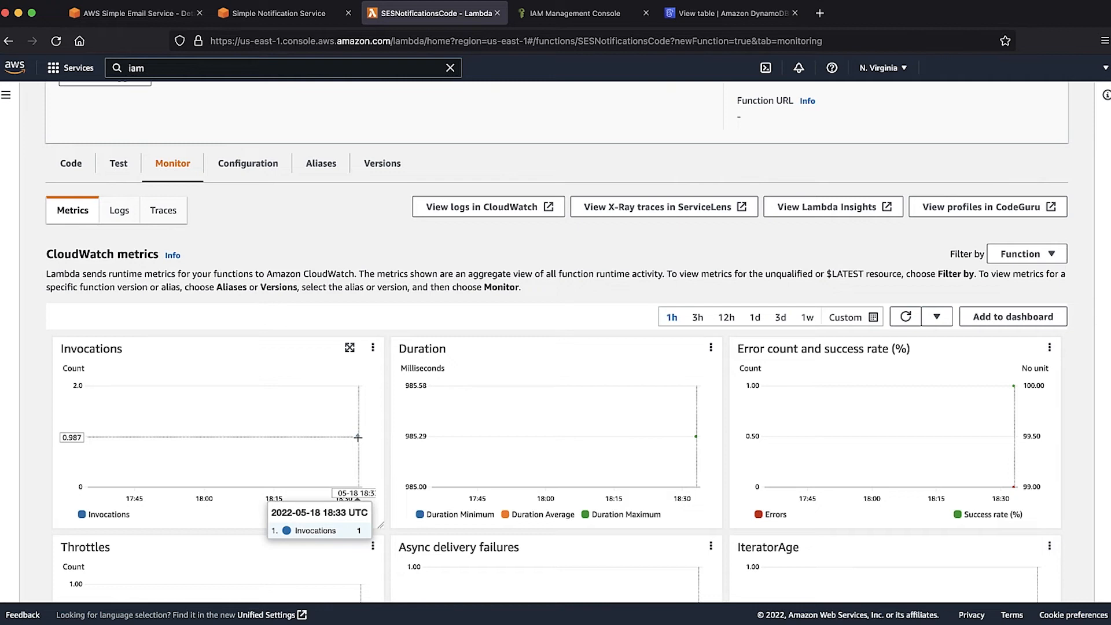
mouse_move(377, 414)
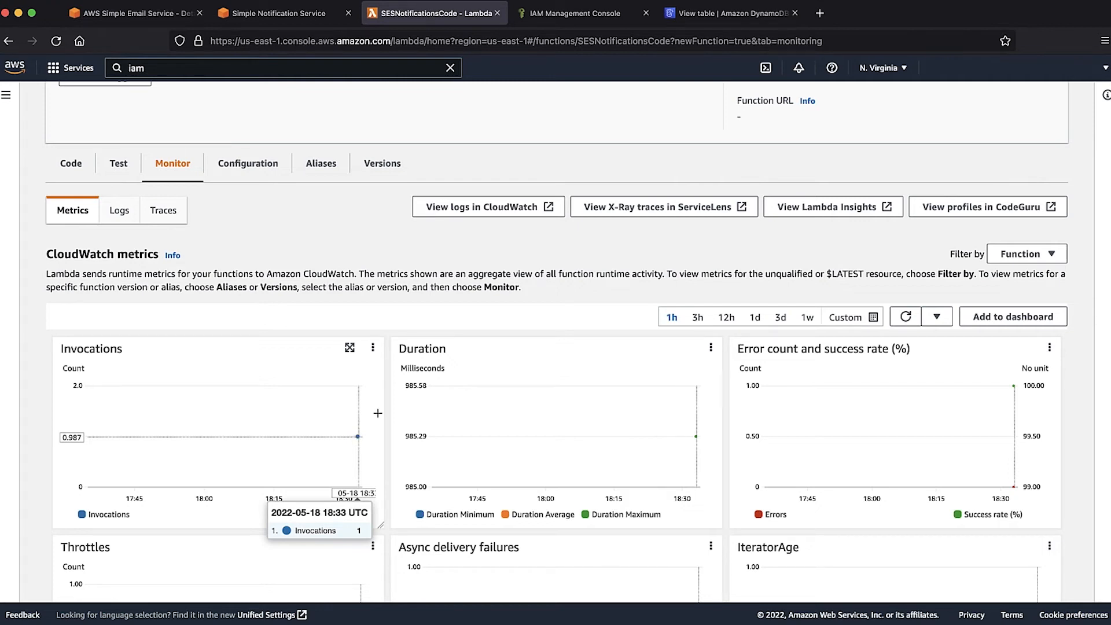
mouse_move(694, 31)
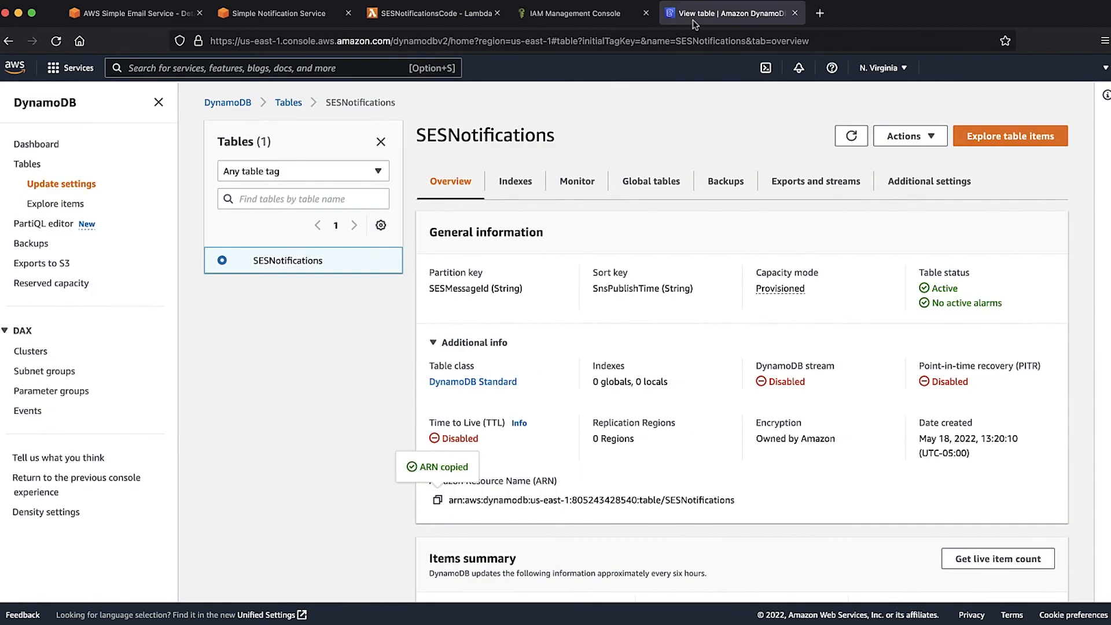
mouse_move(521, 188)
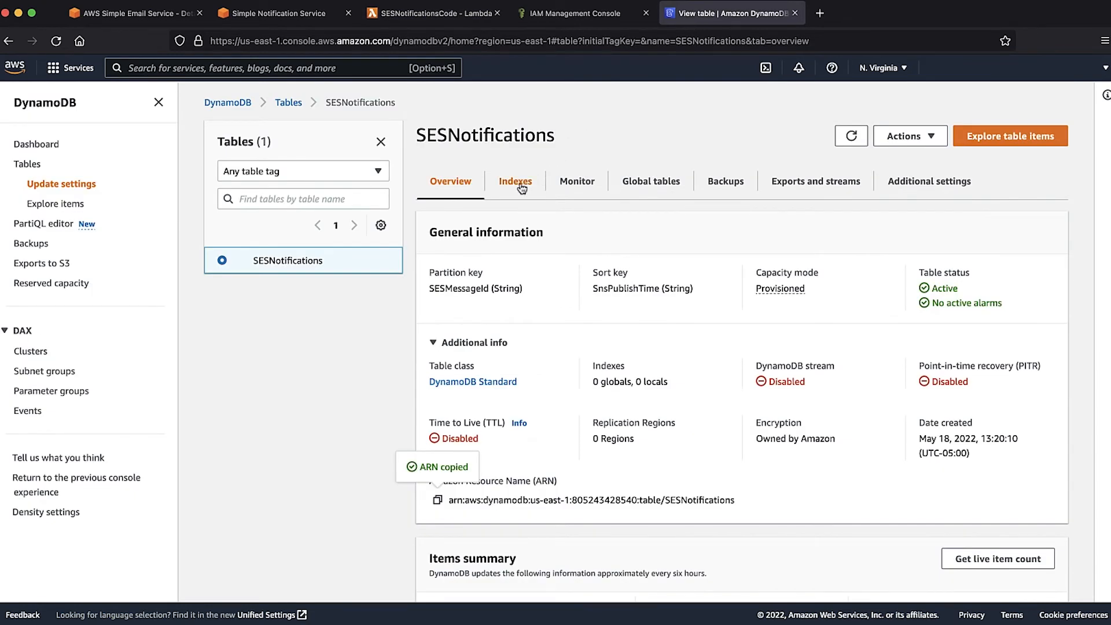
- Scan the SESNotifications table items, returning the single Bounce notification record
click(516, 180)
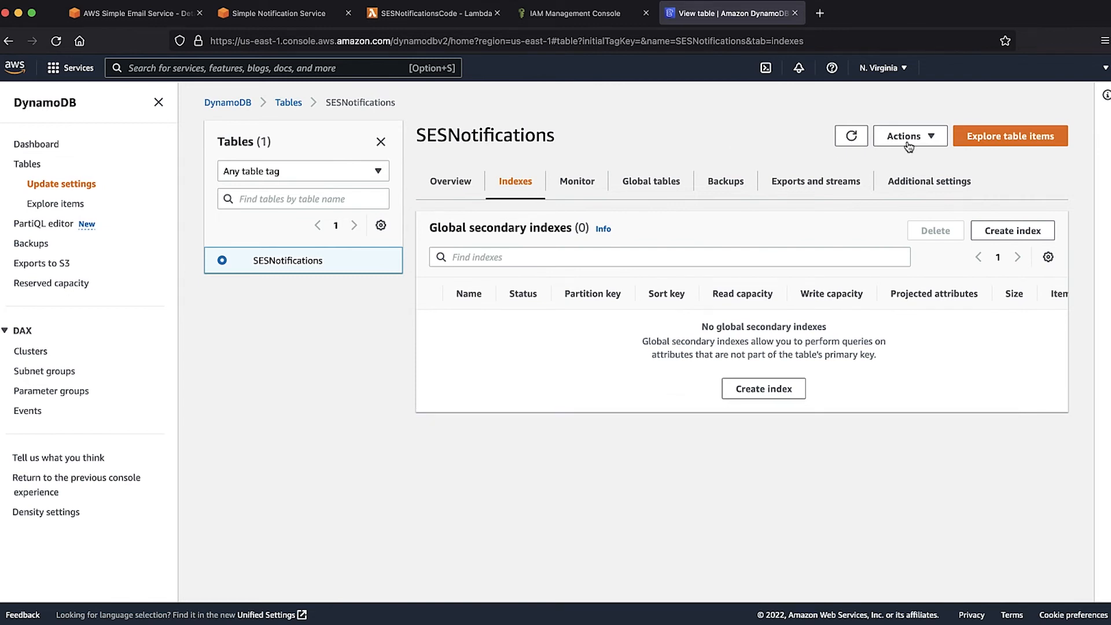
click(1010, 135)
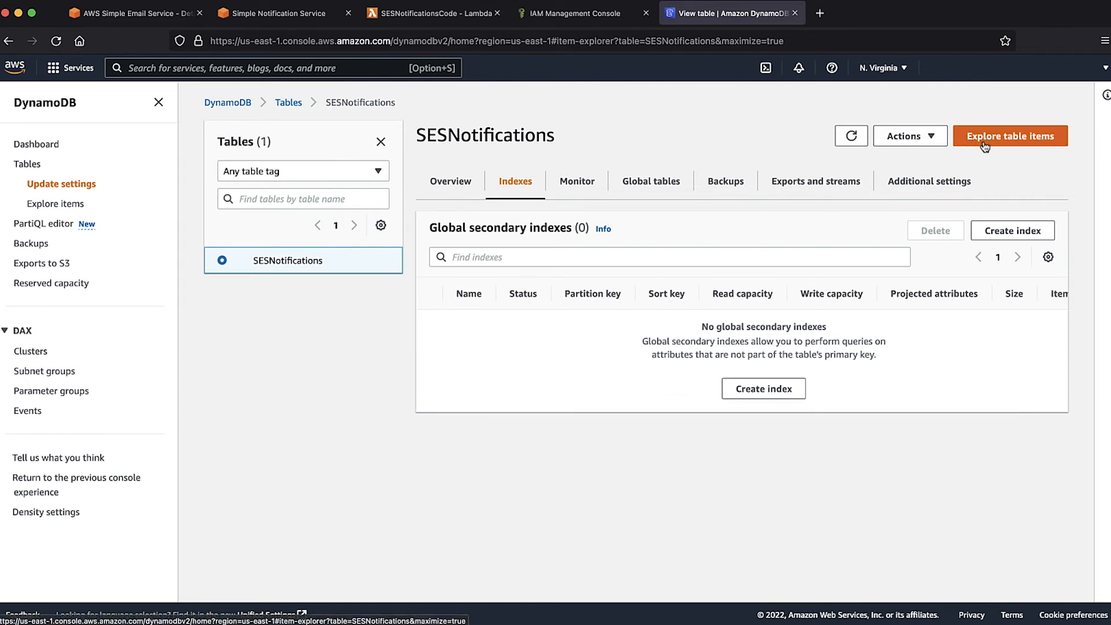
click(1010, 136)
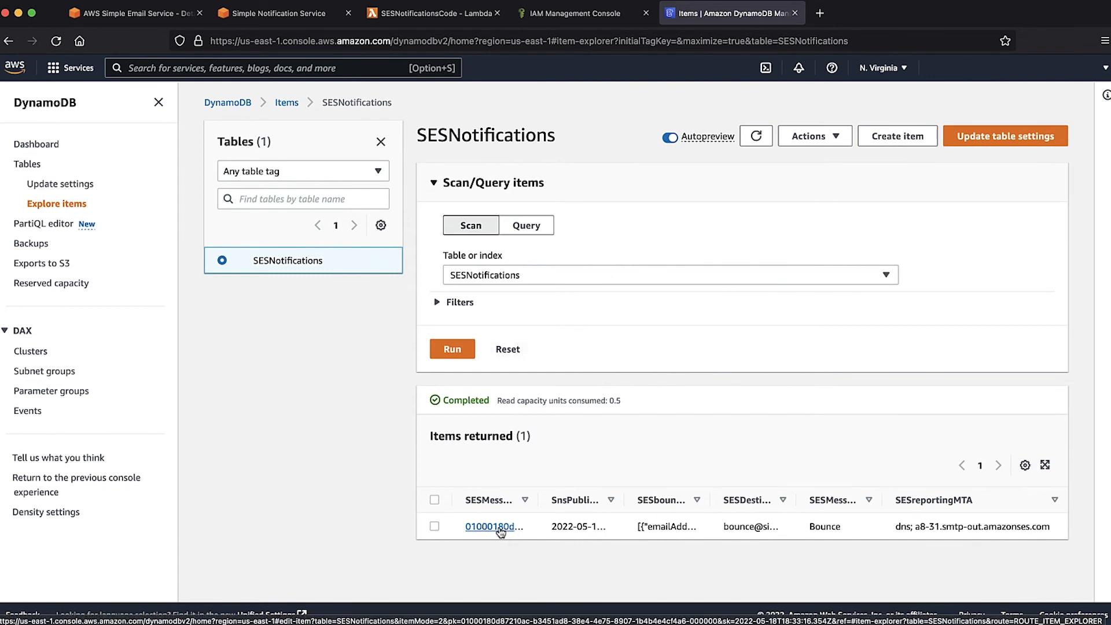
click(491, 527)
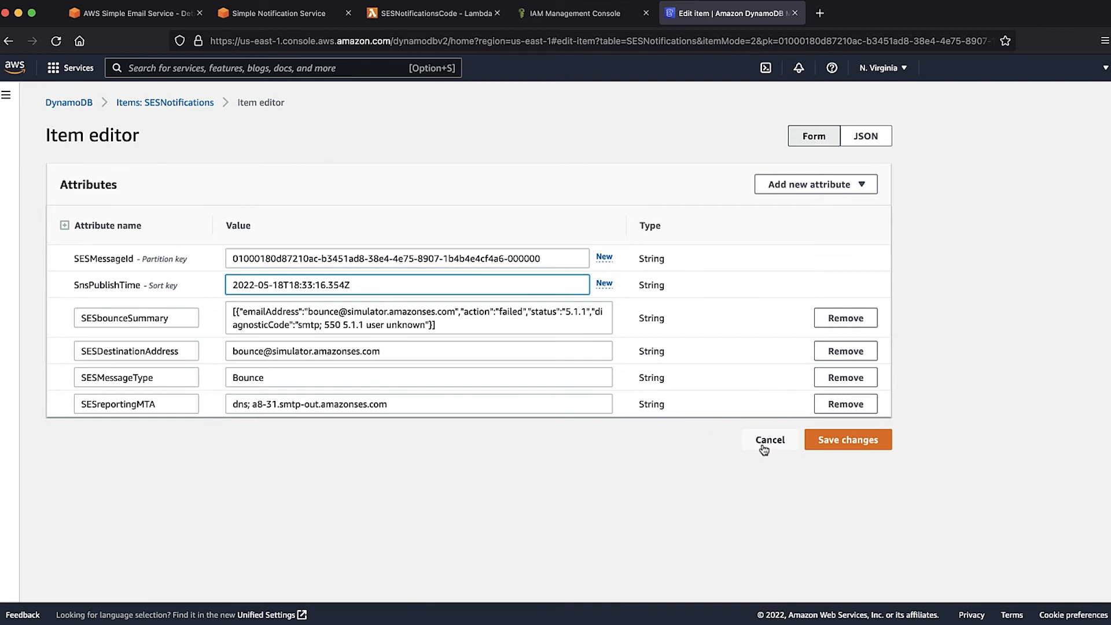
click(771, 440)
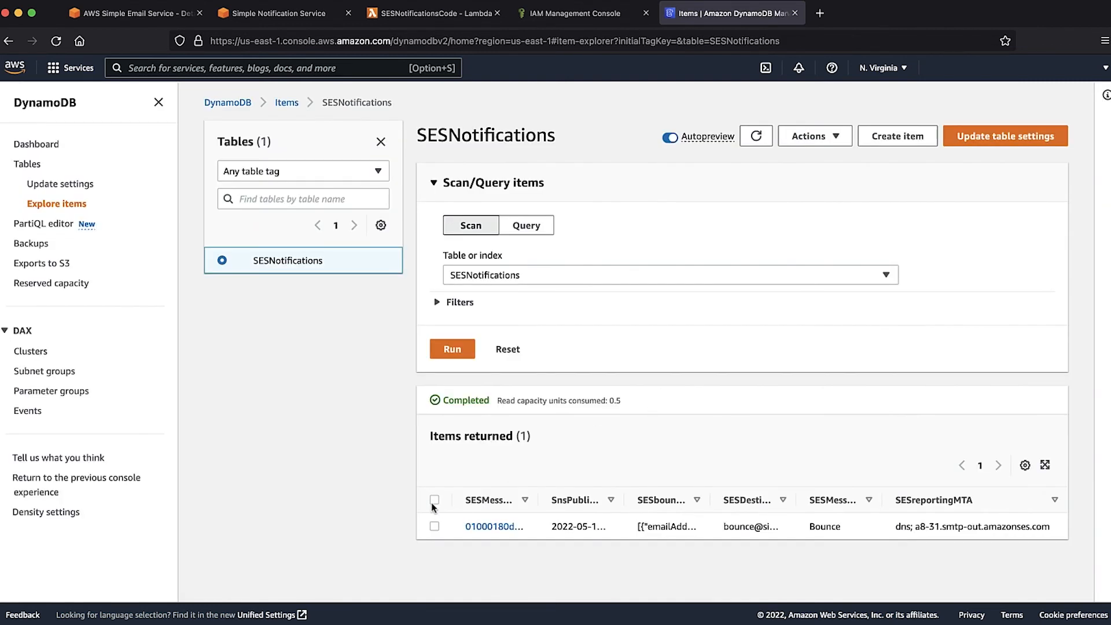
- Select the returned Bounce item and download the scan results as results.csv to disk
click(434, 500)
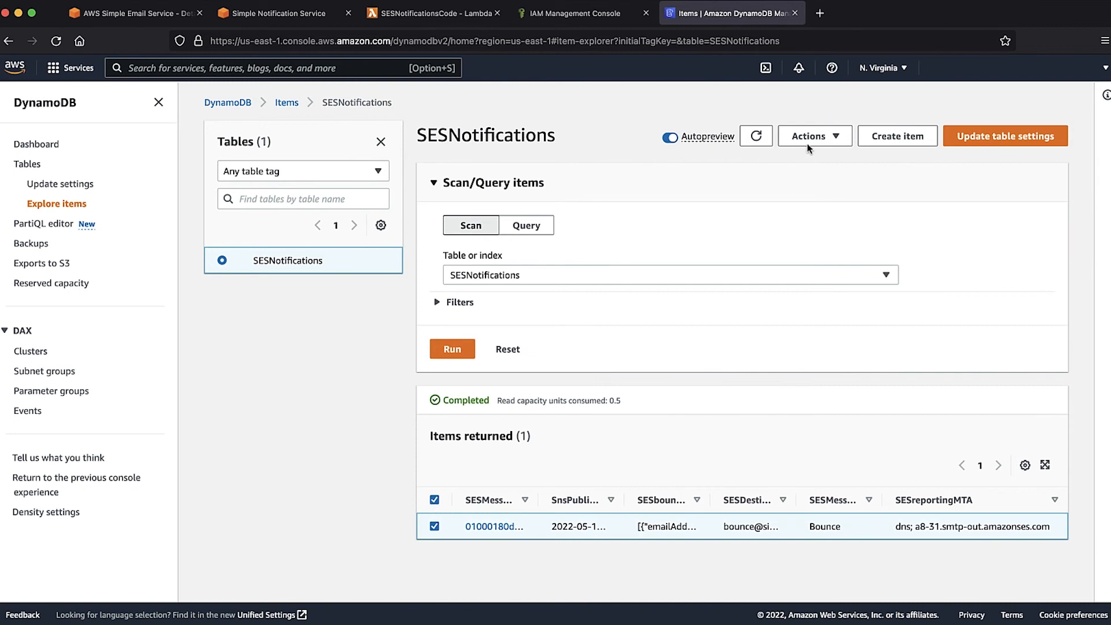
click(815, 137)
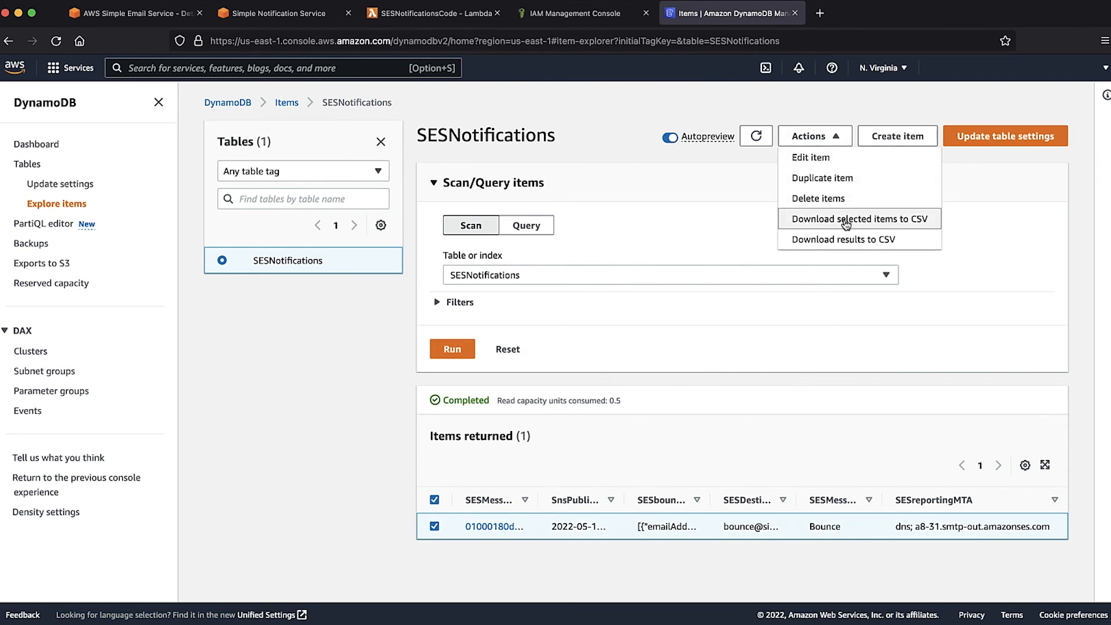
mouse_move(841, 243)
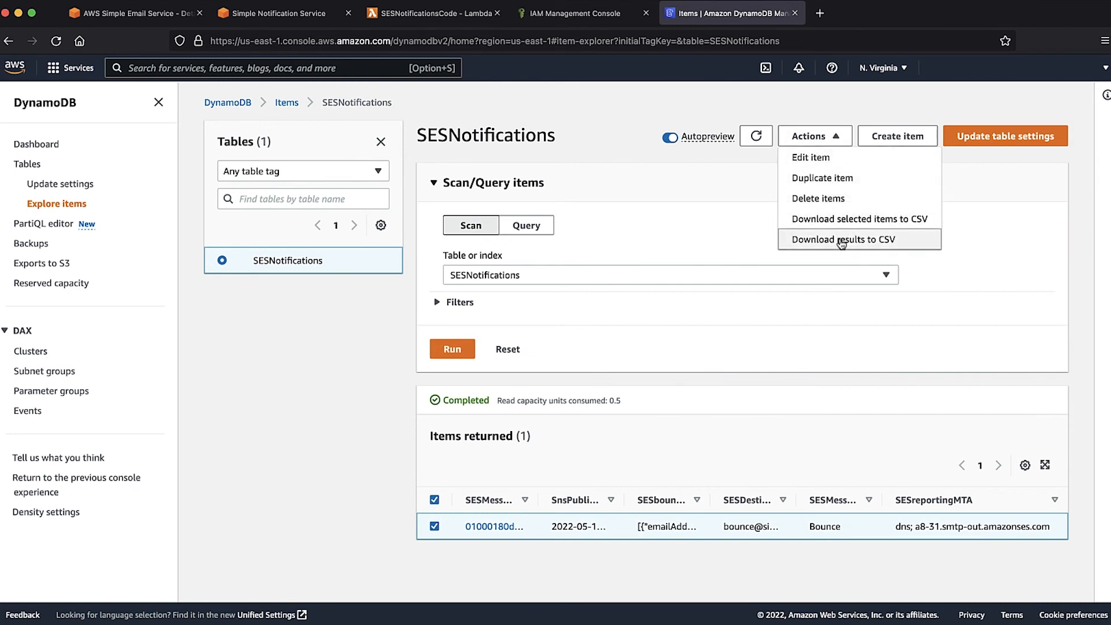
click(843, 239)
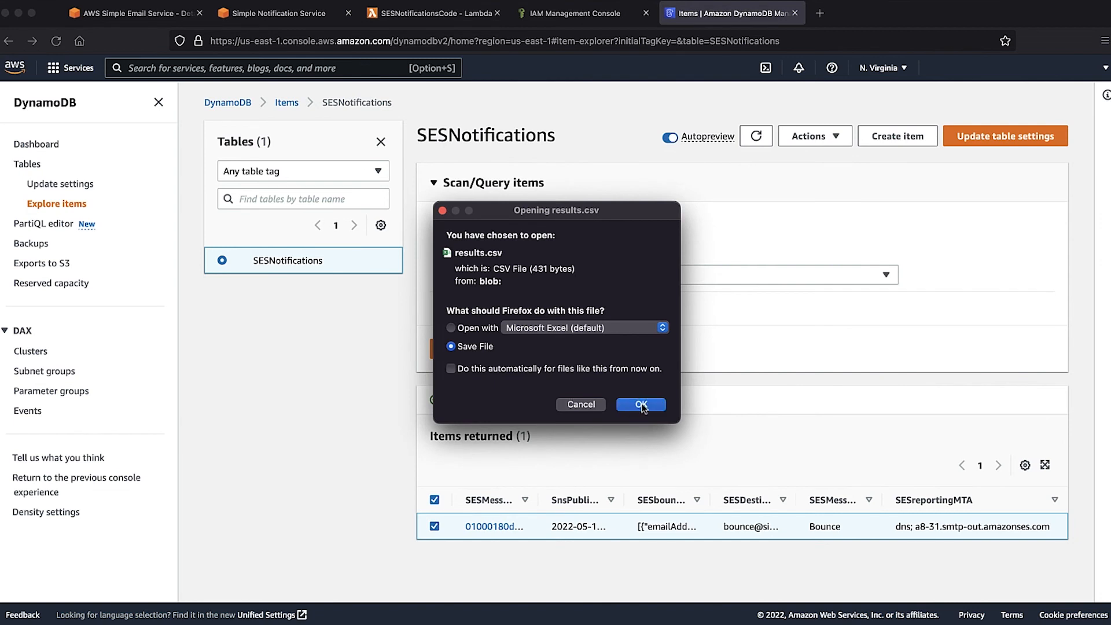
click(641, 404)
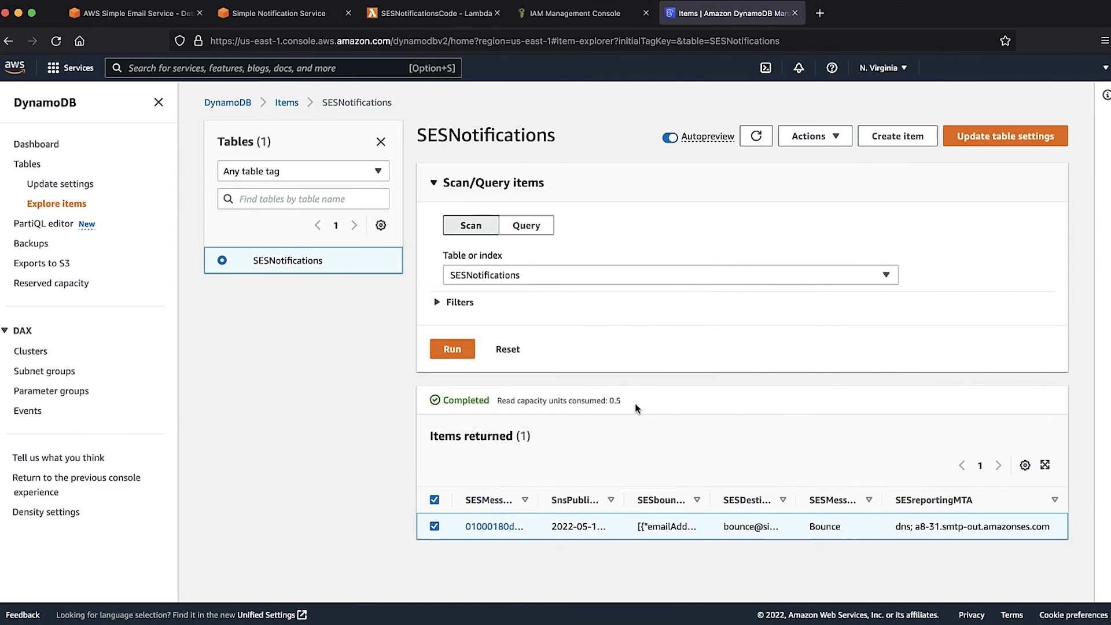